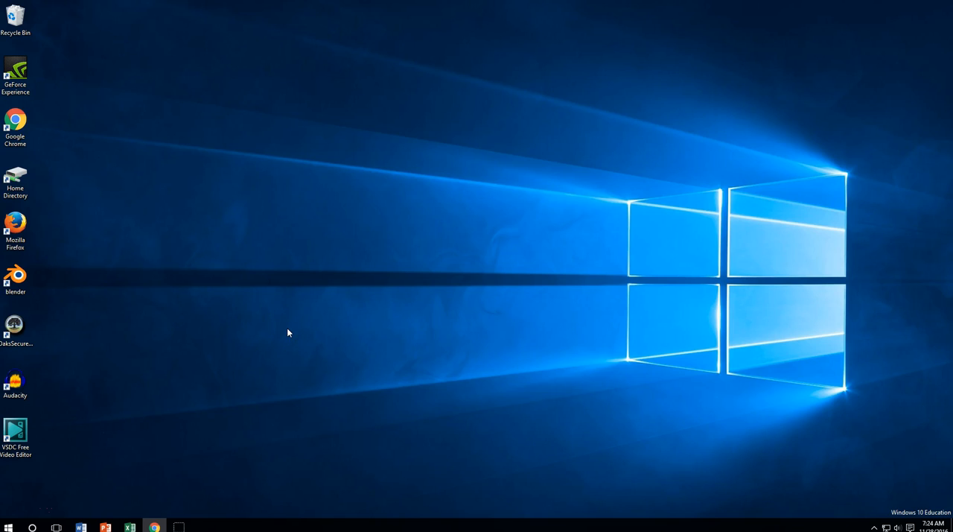
mouse_move(128, 369)
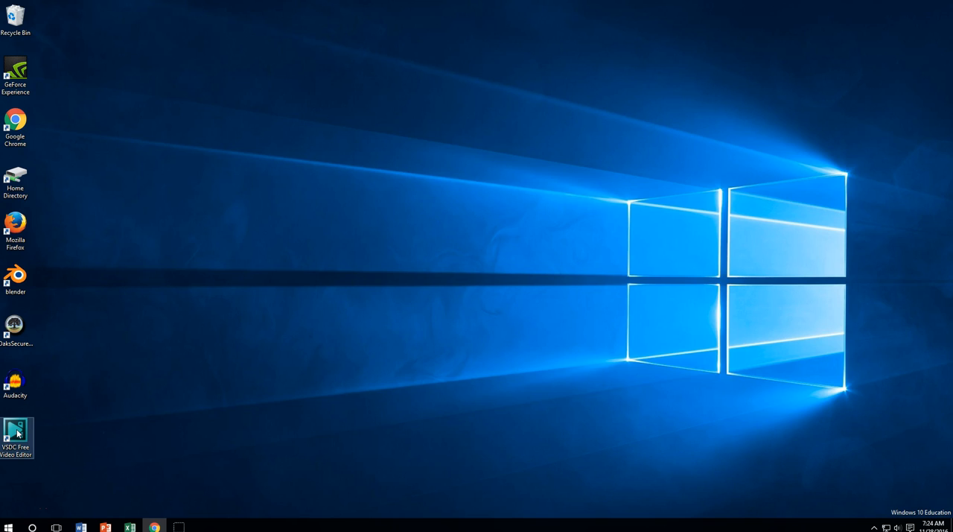
Launch VSDC Free Video Editor from the desktop shortcut
double_click(14, 436)
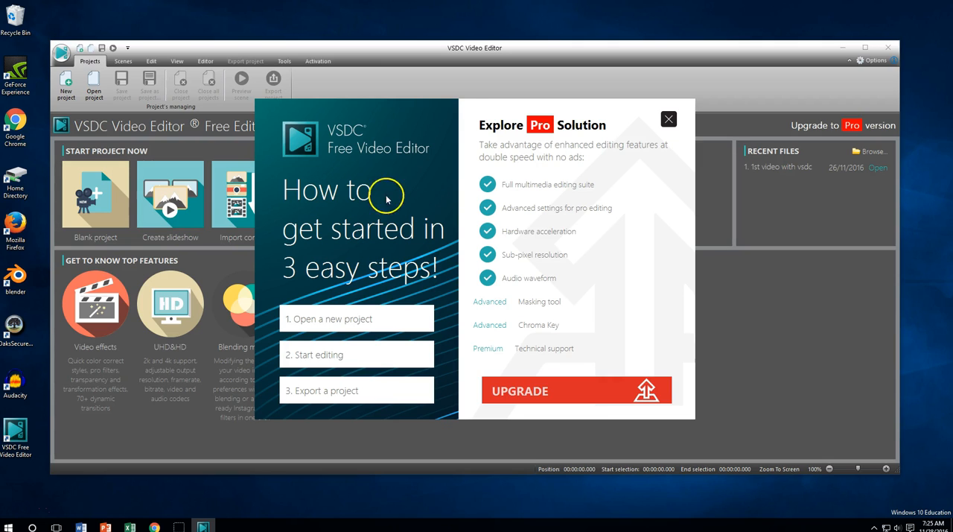
mouse_move(580, 350)
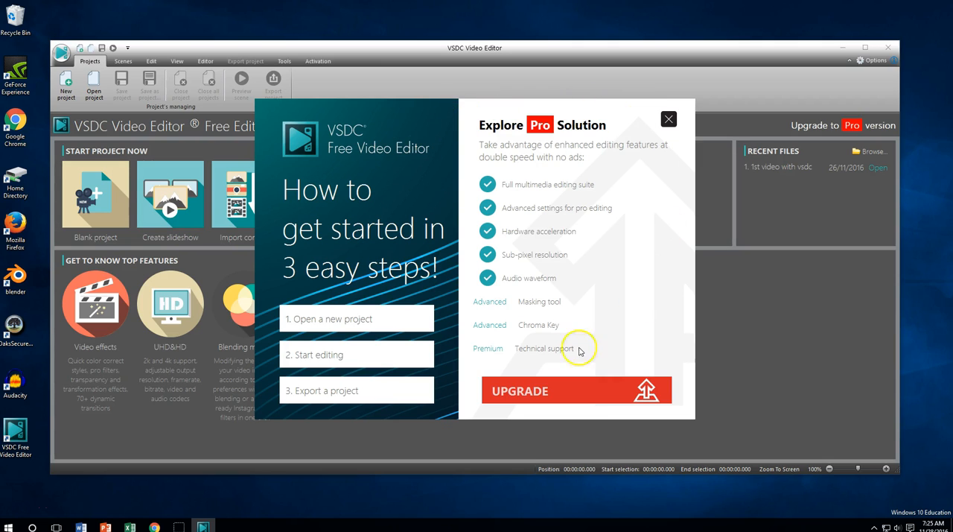
mouse_move(590, 330)
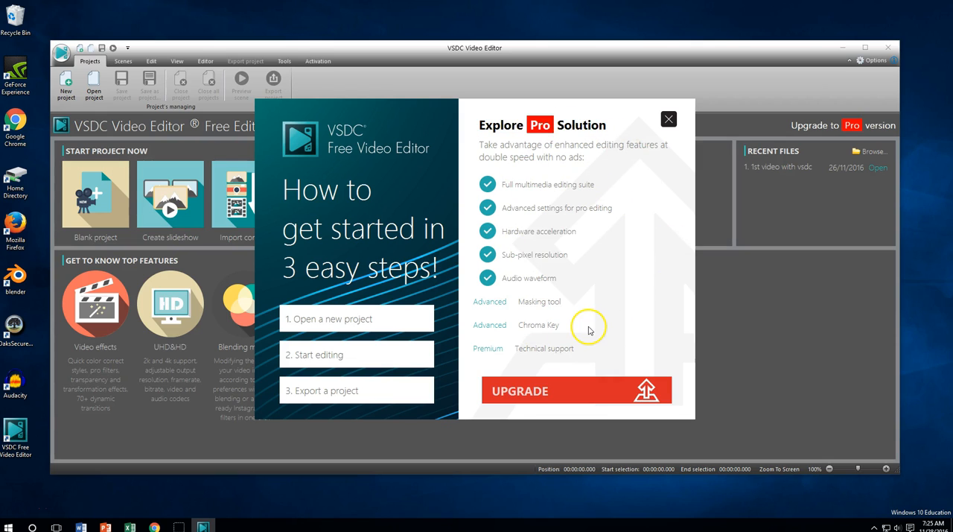
mouse_move(316, 371)
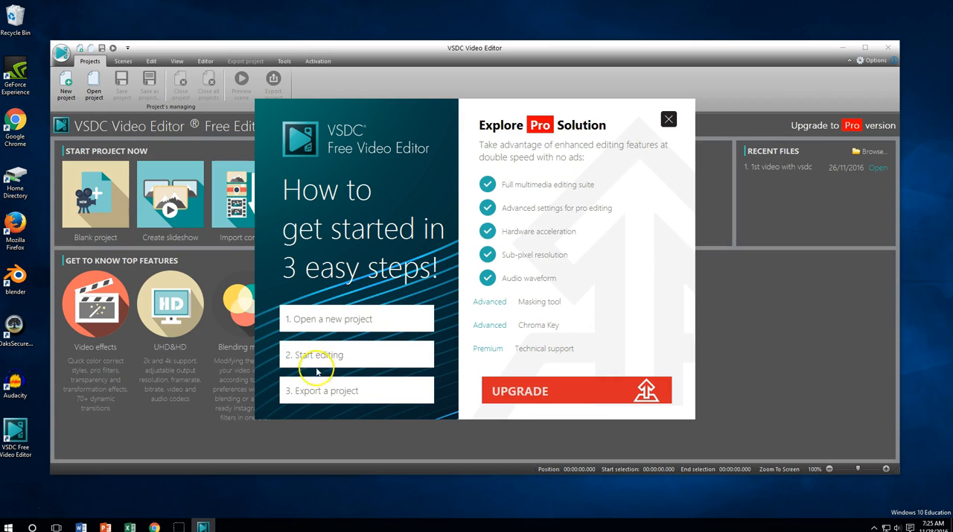
mouse_move(370, 222)
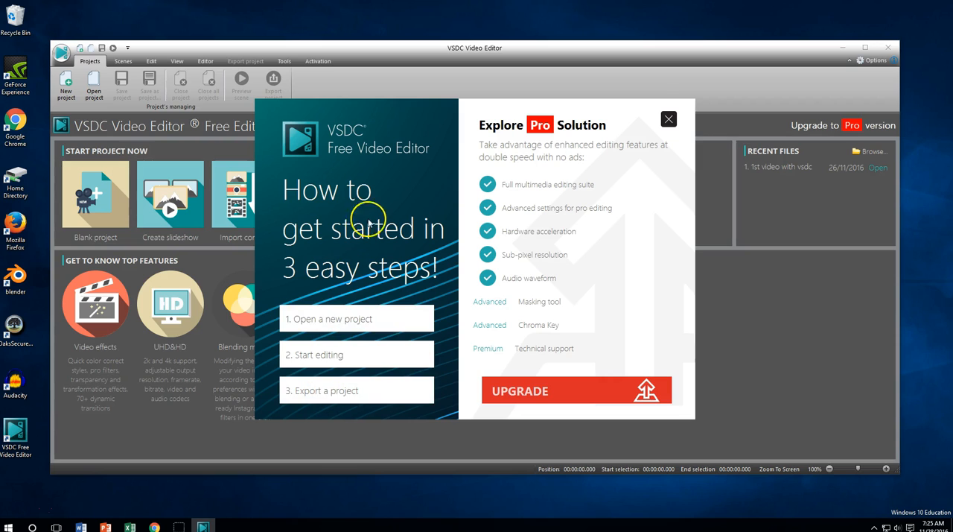
mouse_move(667, 120)
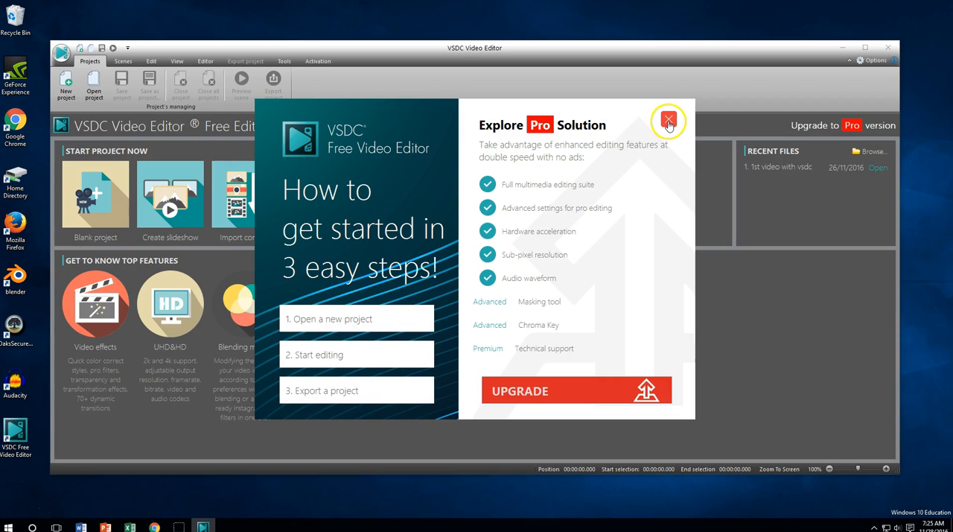
Close the Explore Pro Solution promotion popup
click(667, 121)
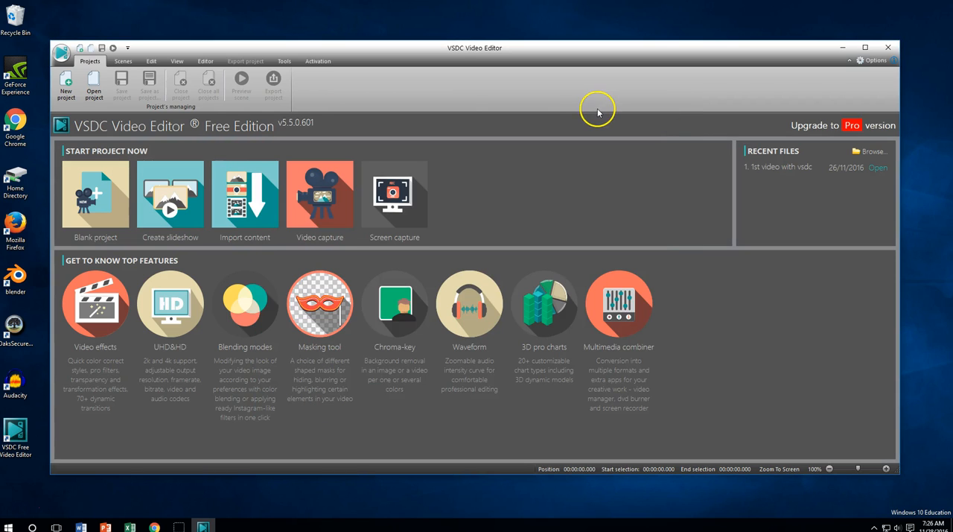
mouse_move(256, 136)
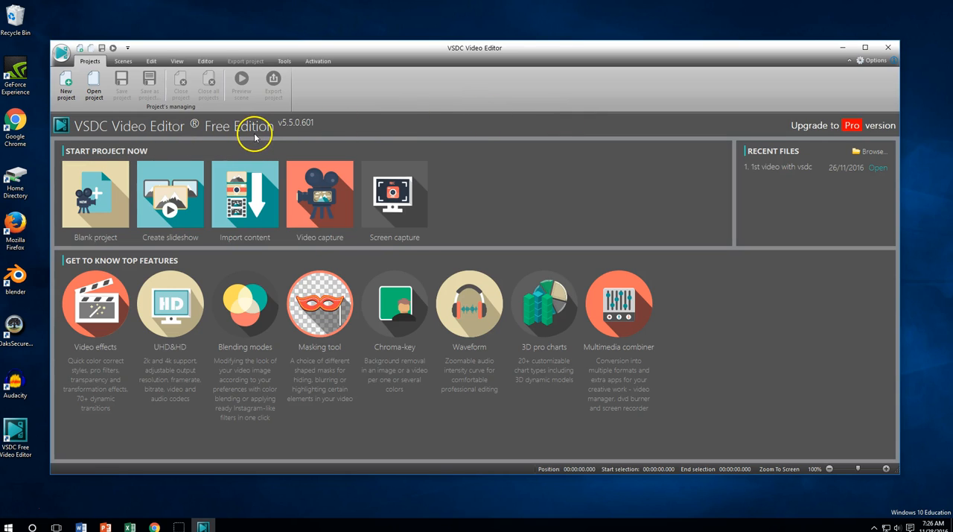
mouse_move(256, 136)
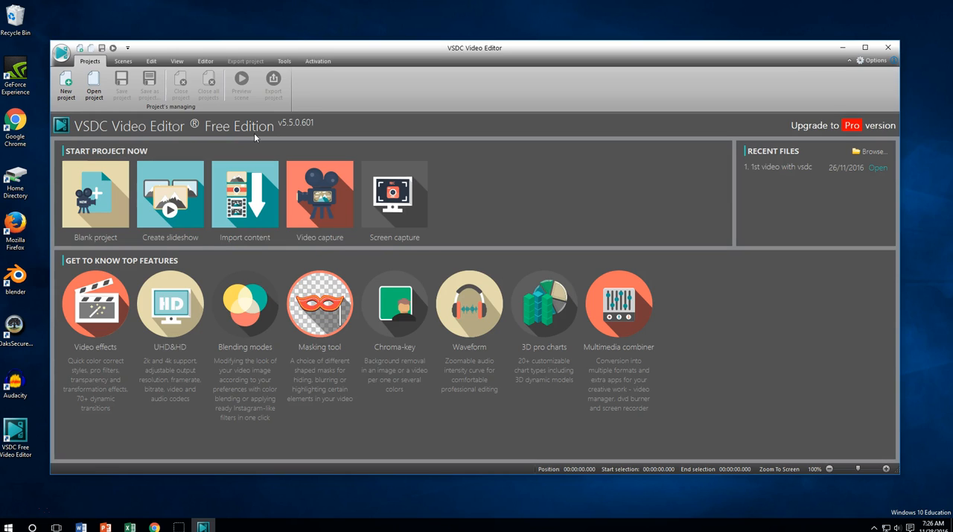
mouse_move(107, 201)
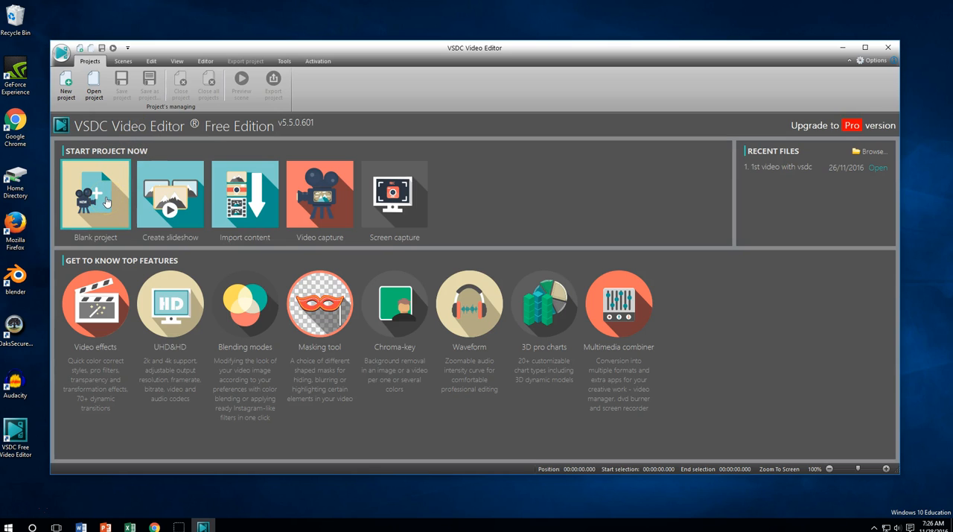
Start a new blank project and title it 'Project 1' in Project's settings
click(95, 195)
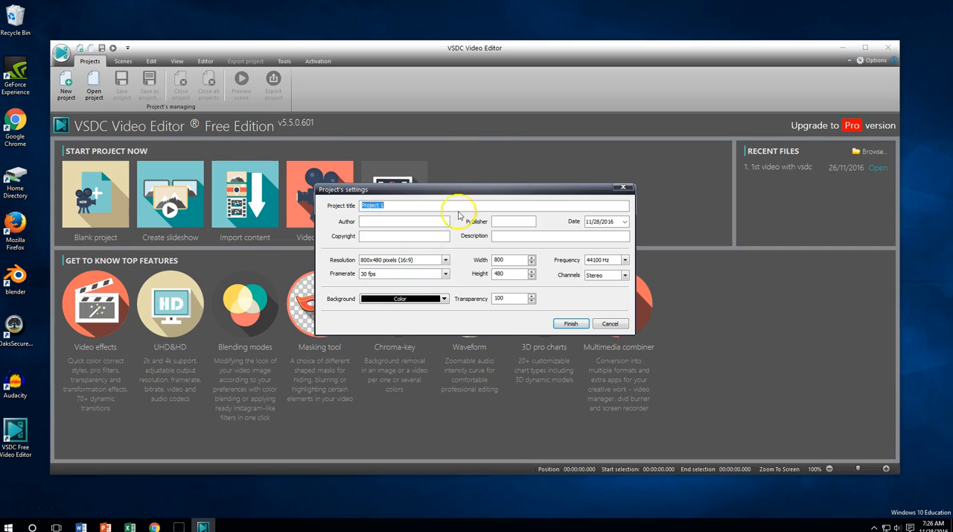
mouse_move(465, 277)
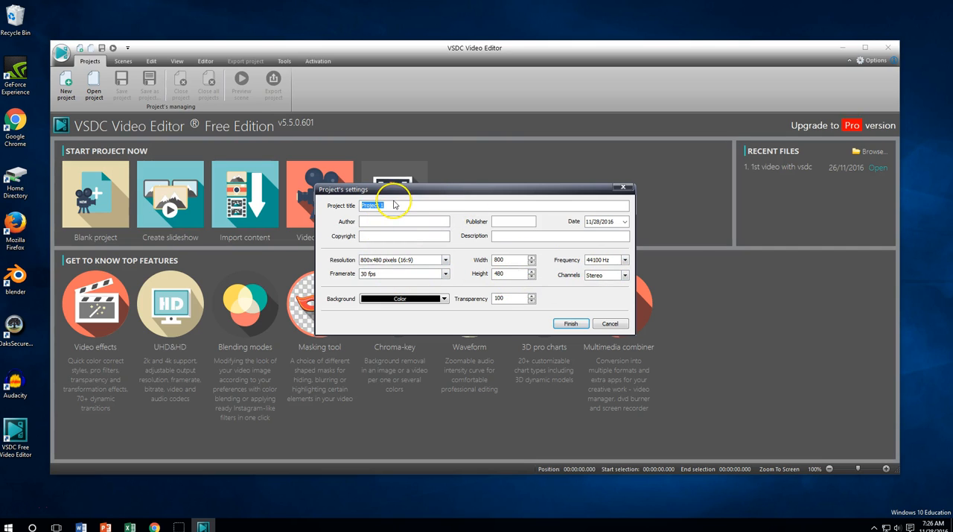
mouse_move(414, 206)
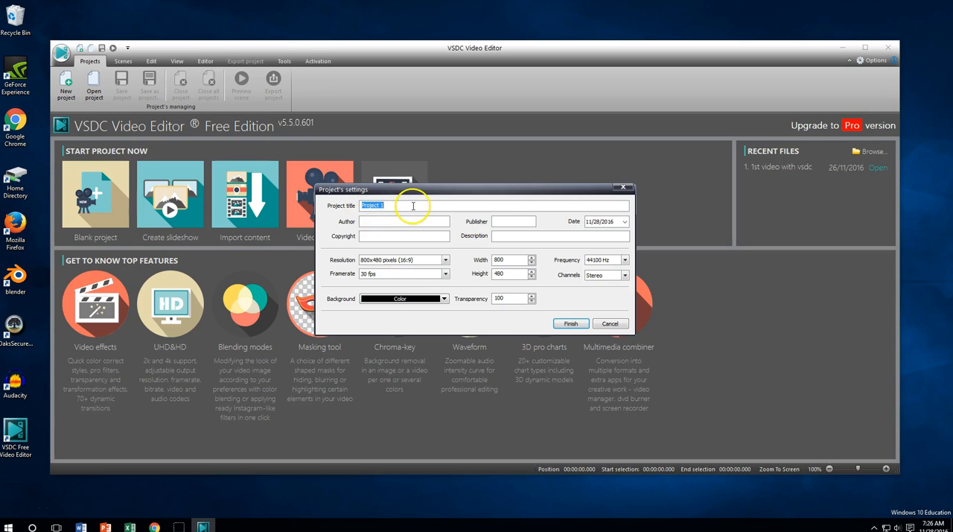
click(413, 206)
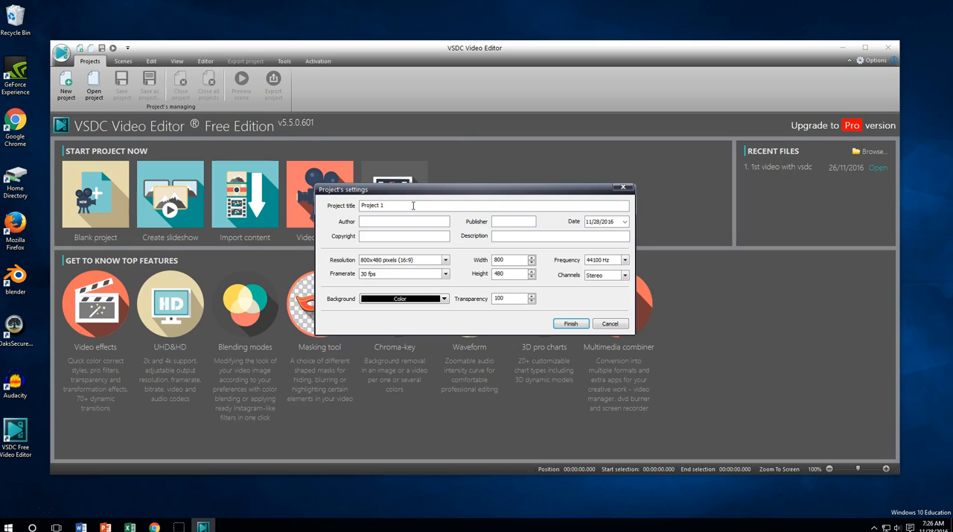
click(405, 220)
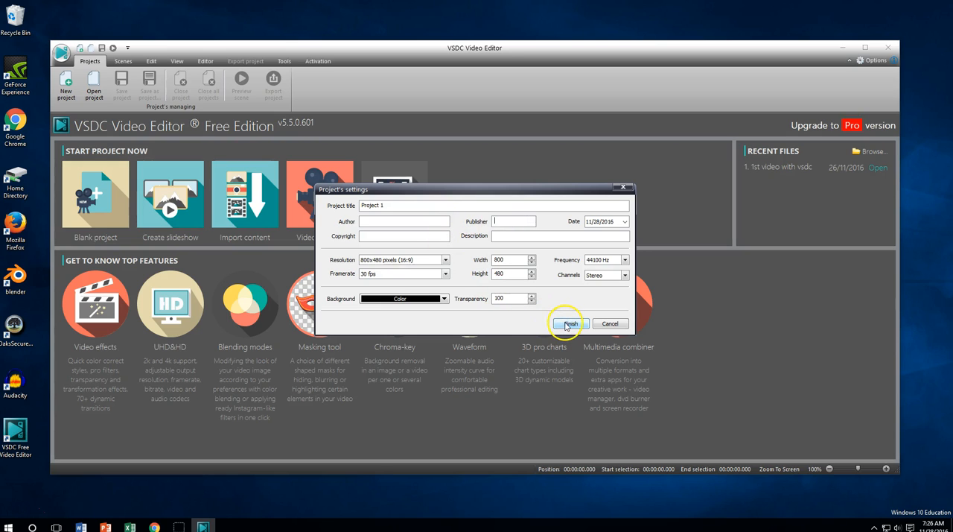
Finish the settings to create Project 1 with an empty 800x480, 30 fps Scene 0
click(576, 323)
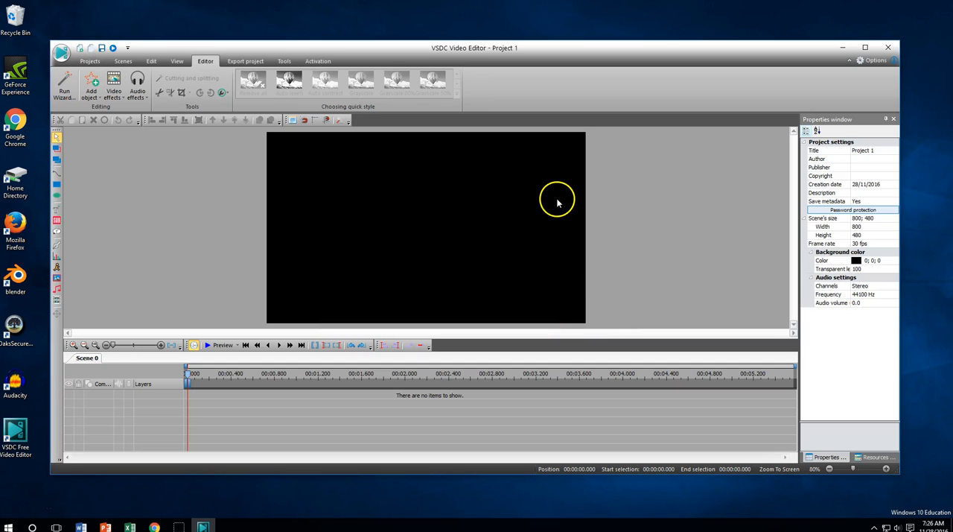
mouse_move(514, 224)
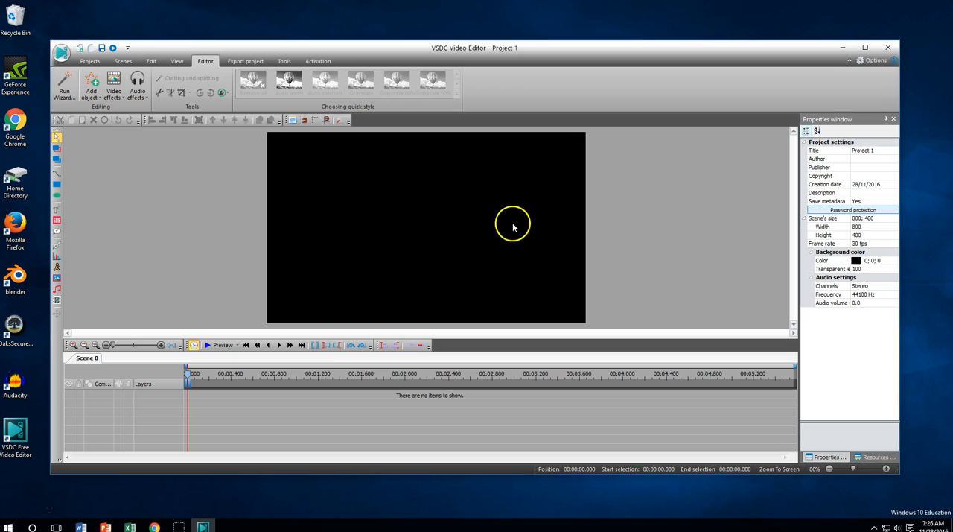
mouse_move(179, 200)
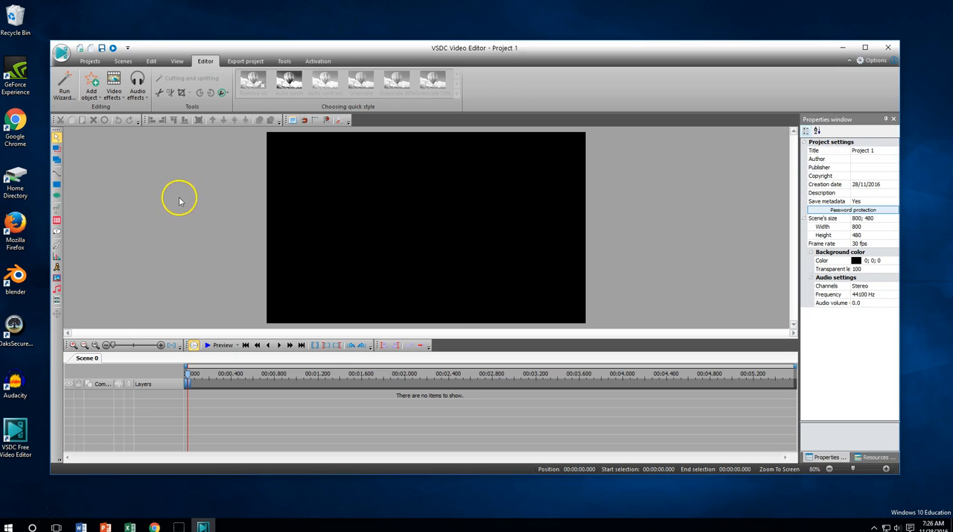
mouse_move(166, 188)
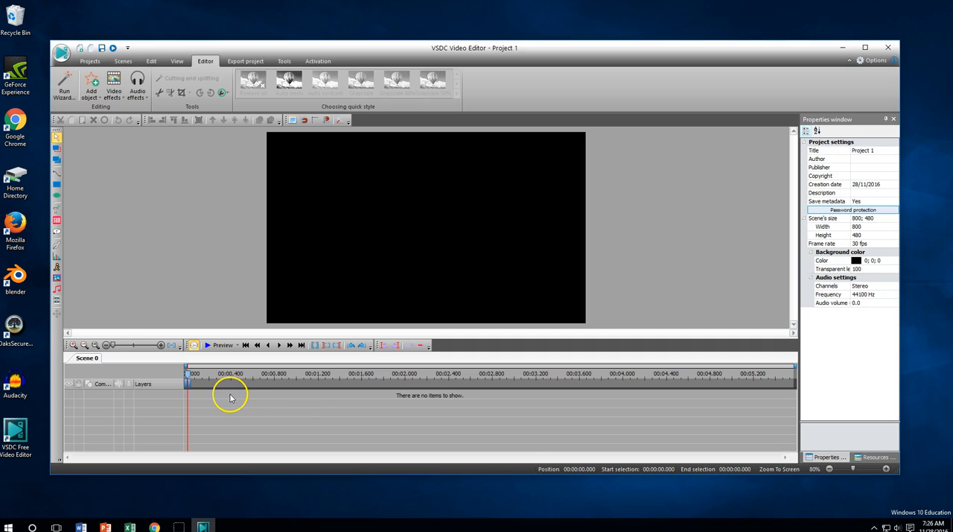
mouse_move(251, 399)
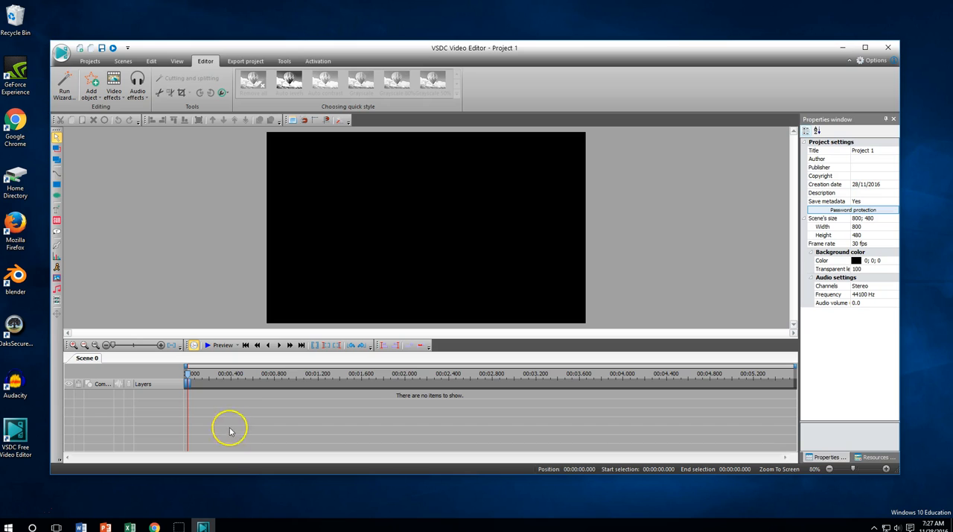
mouse_move(322, 396)
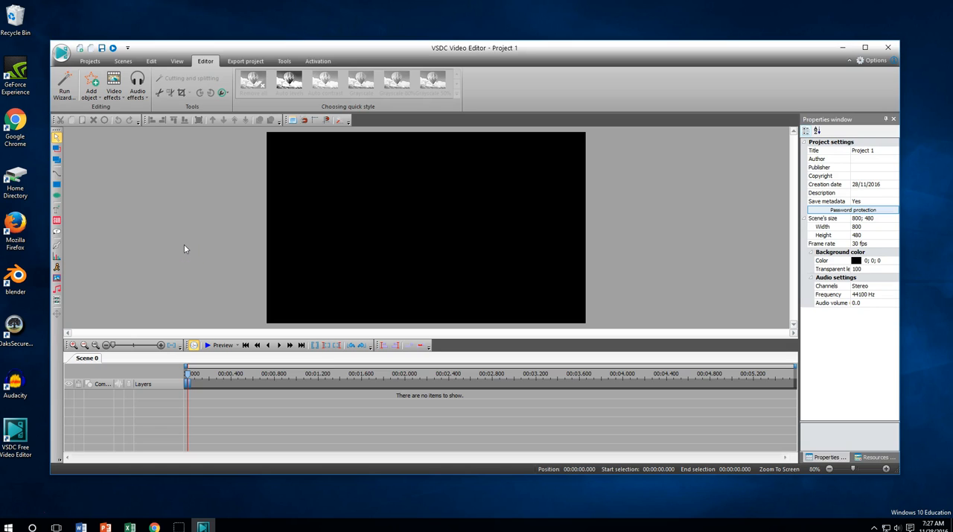
mouse_move(176, 246)
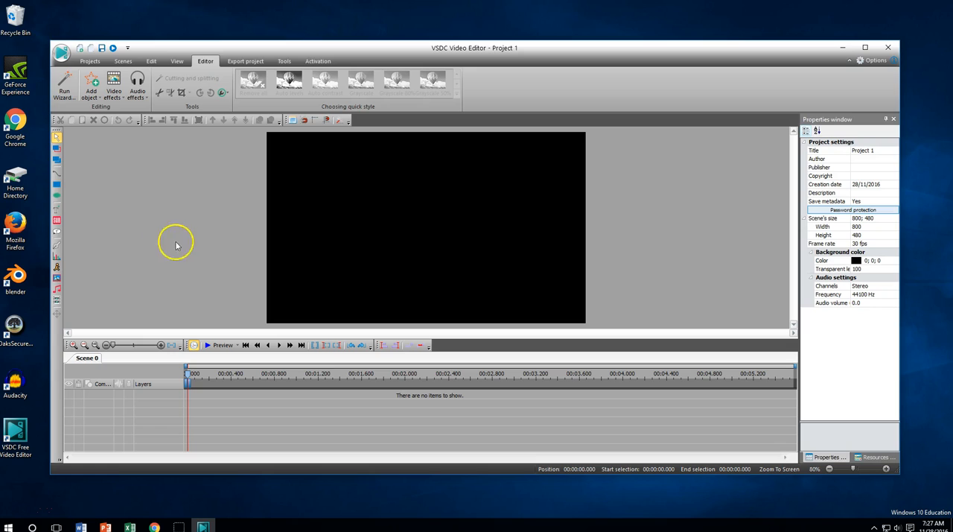
mouse_move(149, 237)
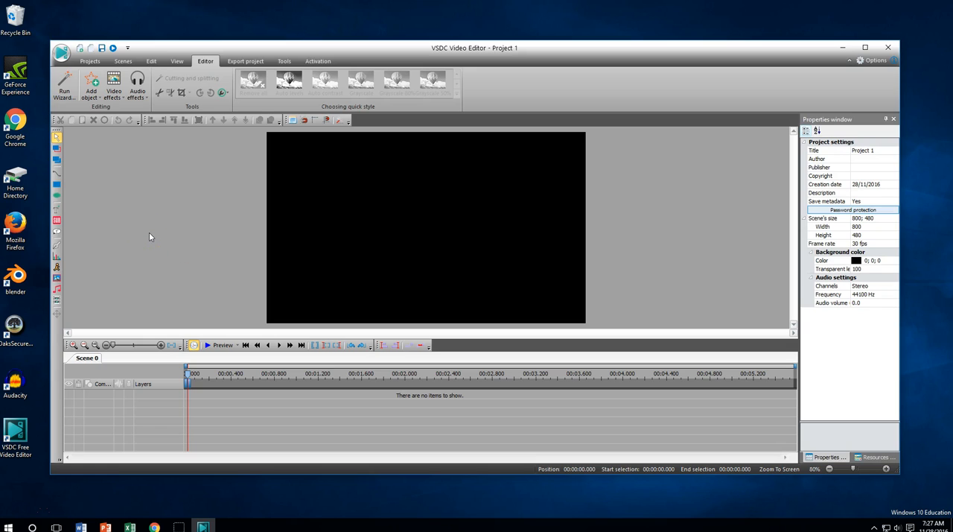
mouse_move(63, 86)
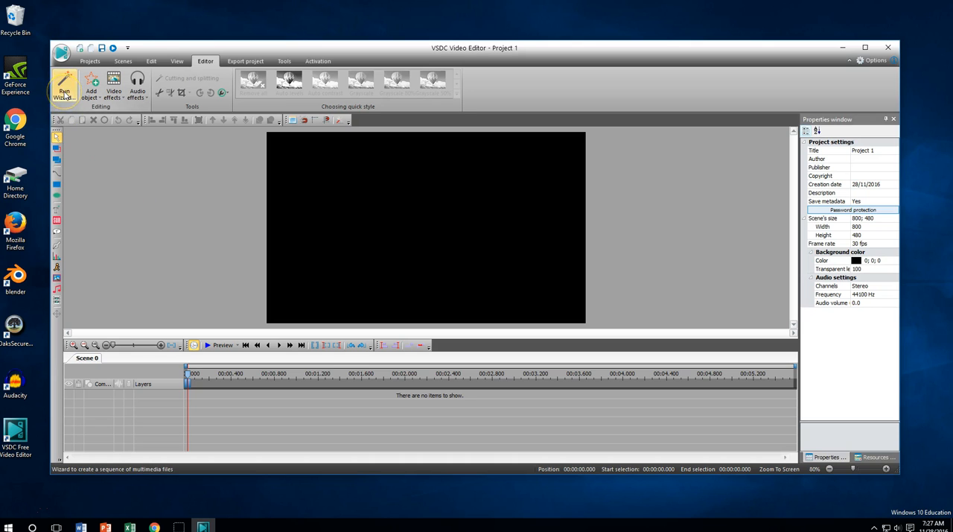
Open the file sequence wizard, try a Wipe Center transition, then show the Push Strips effects
click(63, 87)
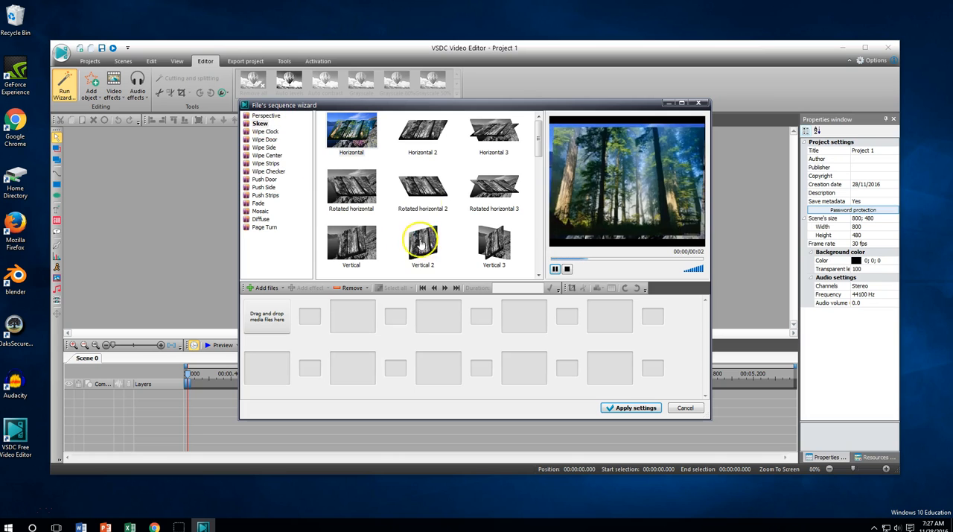
click(270, 155)
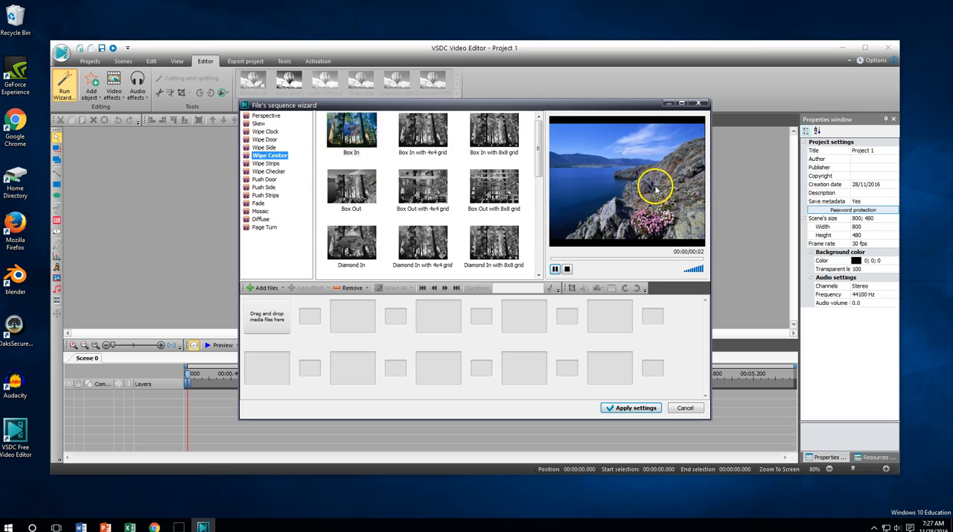
click(495, 187)
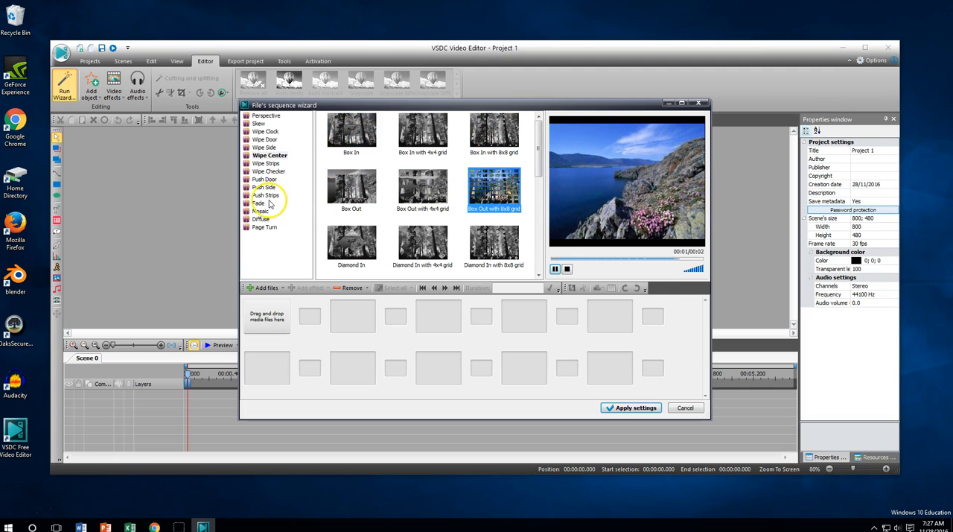
click(266, 194)
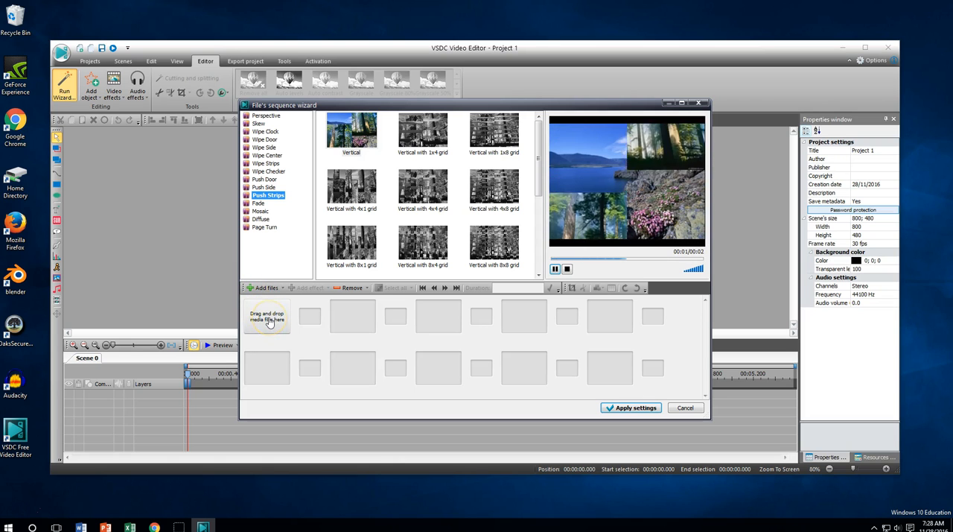
Add the Animation10001-0110 video from Videos as the first clip of the sequence
click(265, 288)
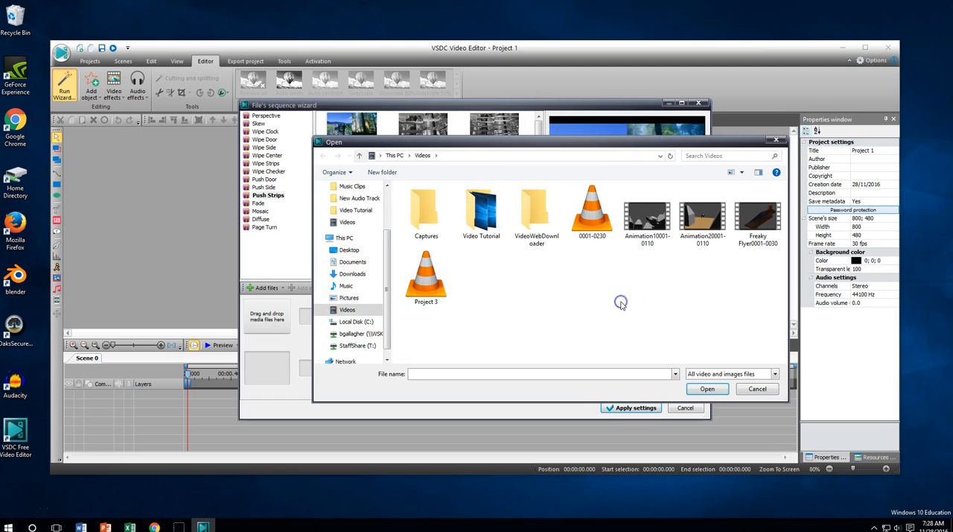
click(647, 212)
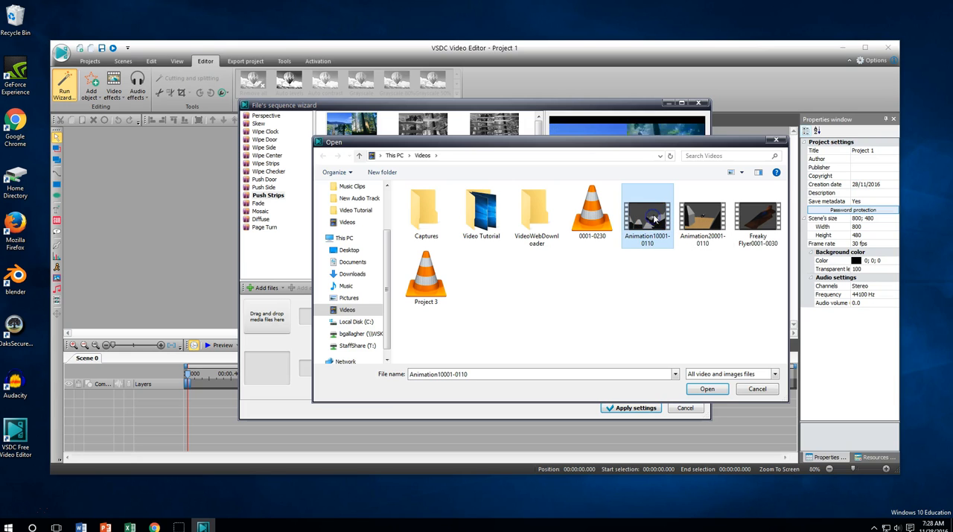
click(706, 389)
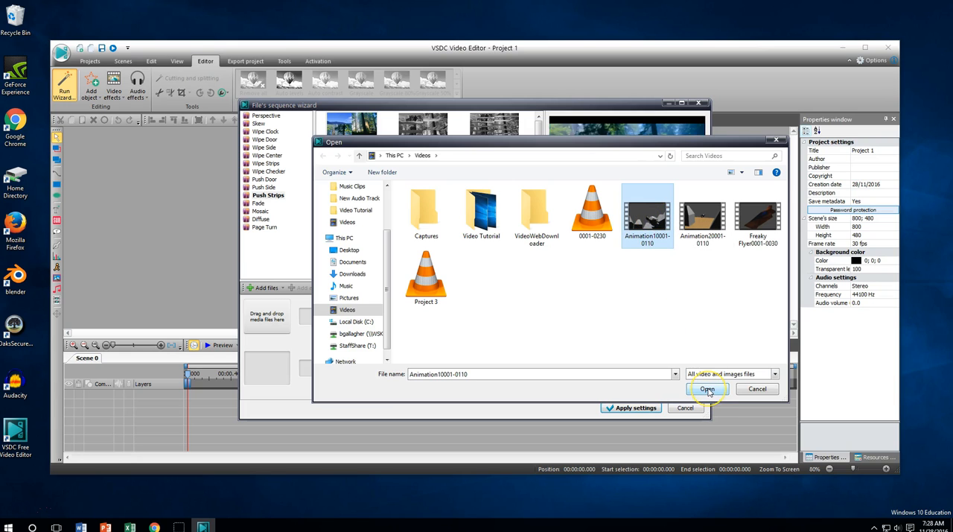
click(709, 388)
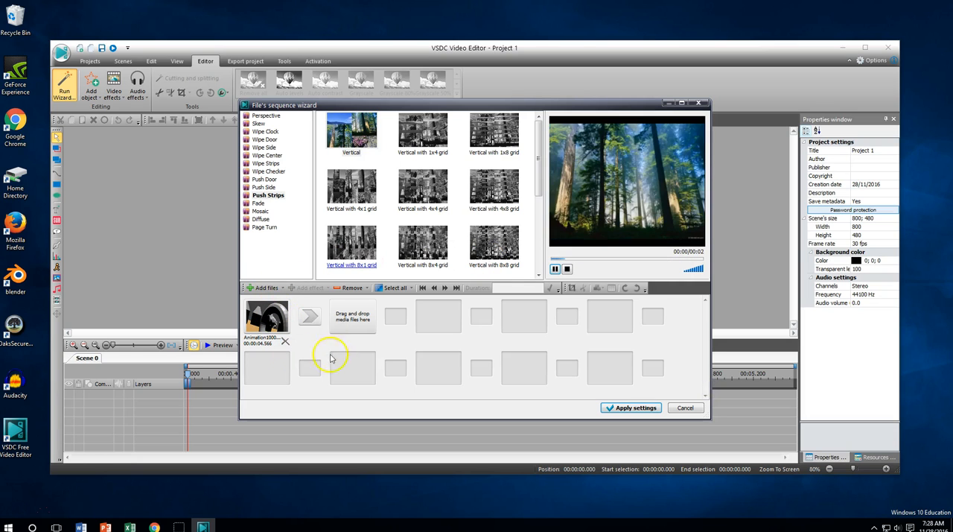
mouse_move(310, 316)
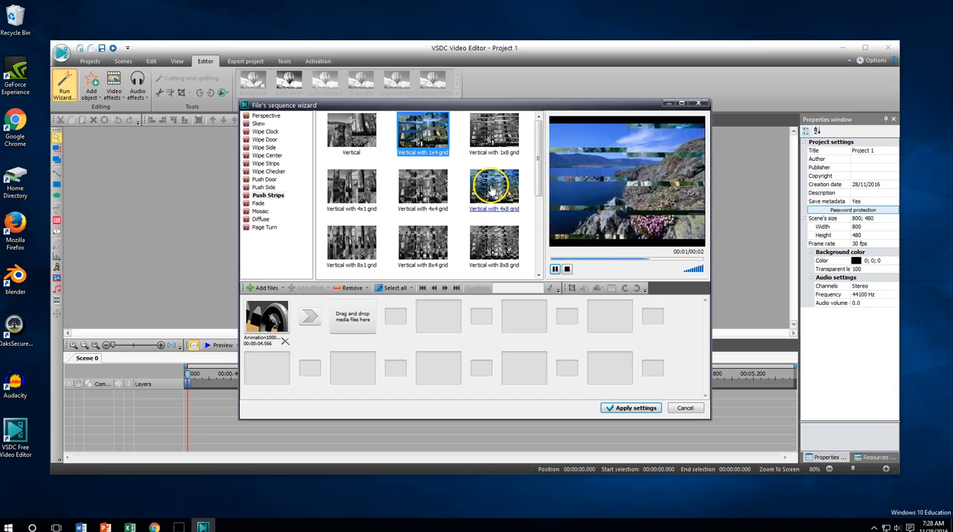
Choose a Vertical grid Push Strips transition after the first clip
click(495, 186)
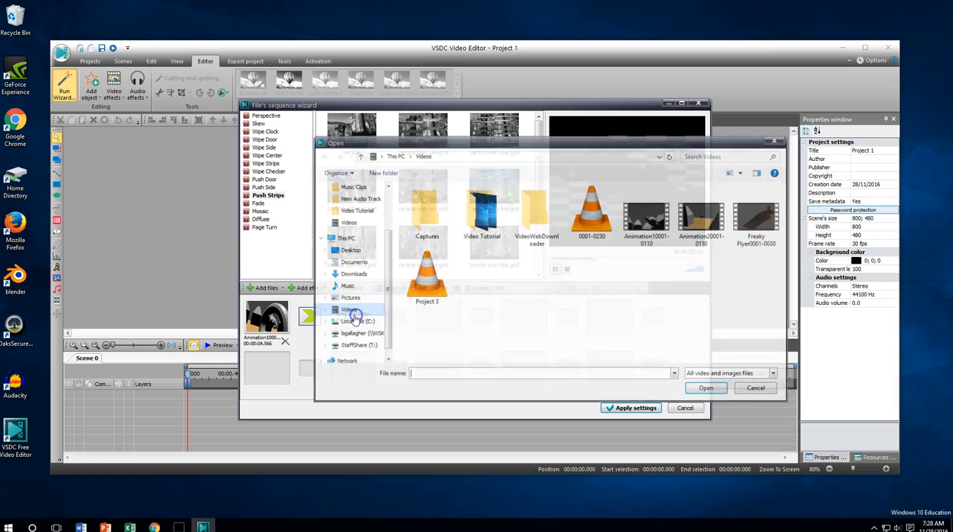
Add the Animation20001-0110 video as the second clip of the sequence
click(703, 211)
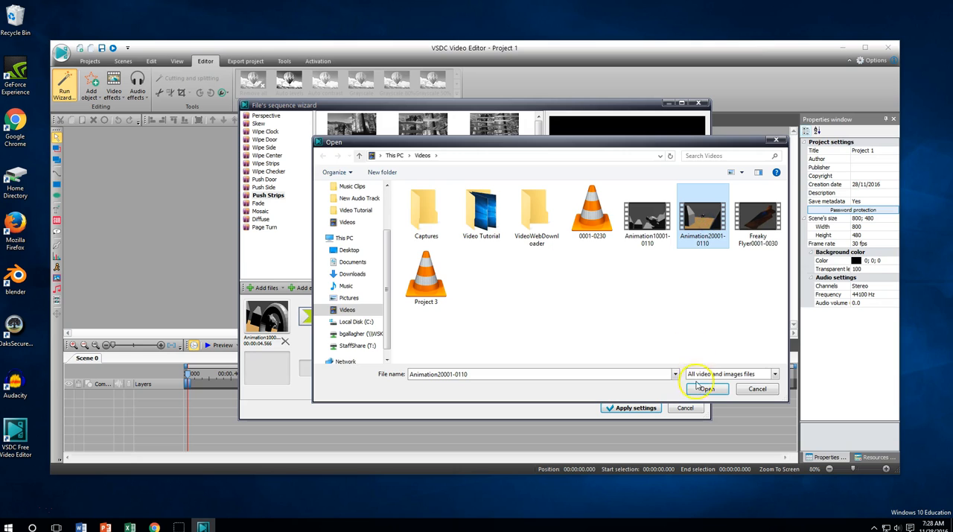
click(703, 388)
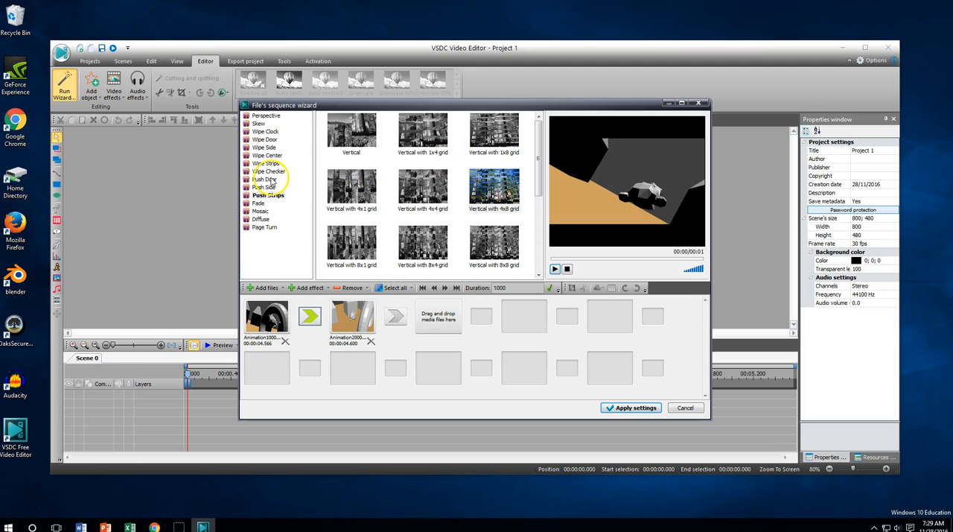
Set a Box In with 8x8 grid Wipe Center transition after the second clip
click(265, 164)
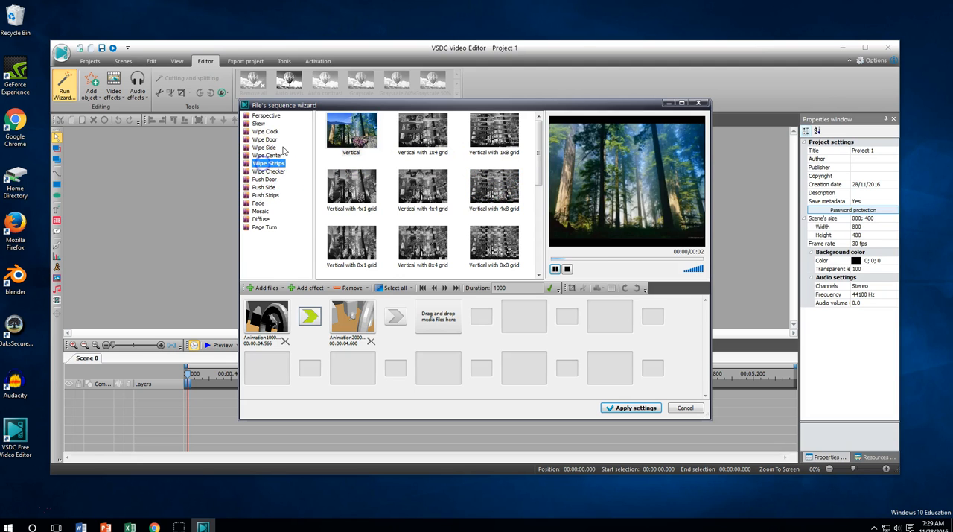
click(268, 155)
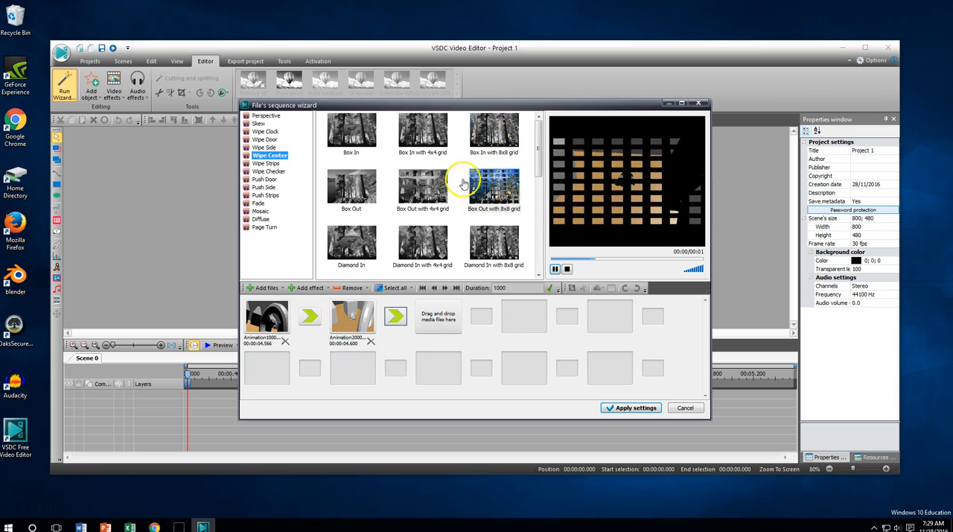
click(266, 288)
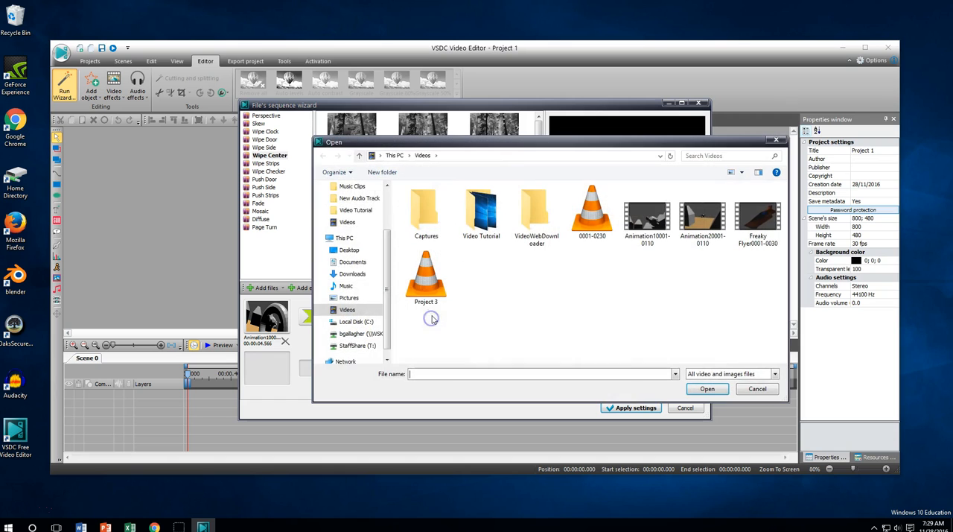
Add 0001-0230 as the third clip with a right-top to left-bottom Page Turn, then apply the sequence to the project
click(593, 211)
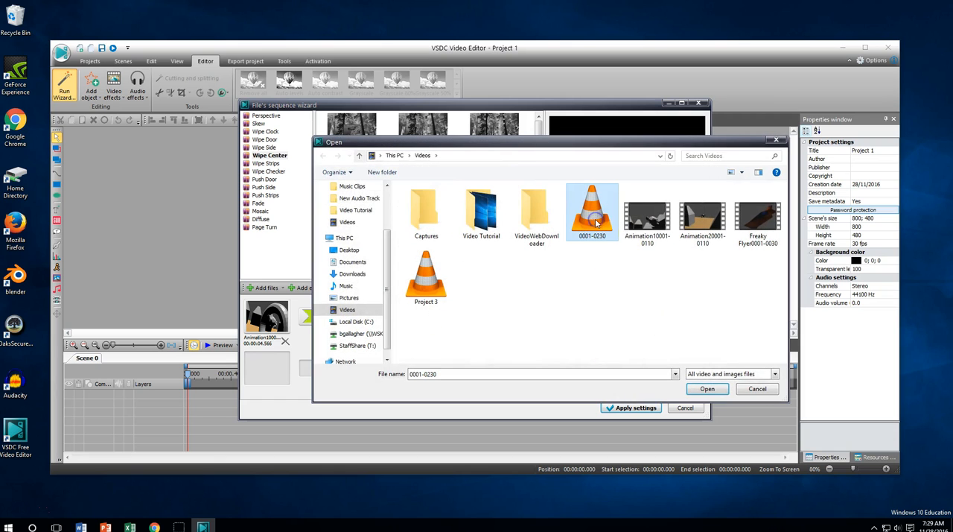
click(706, 388)
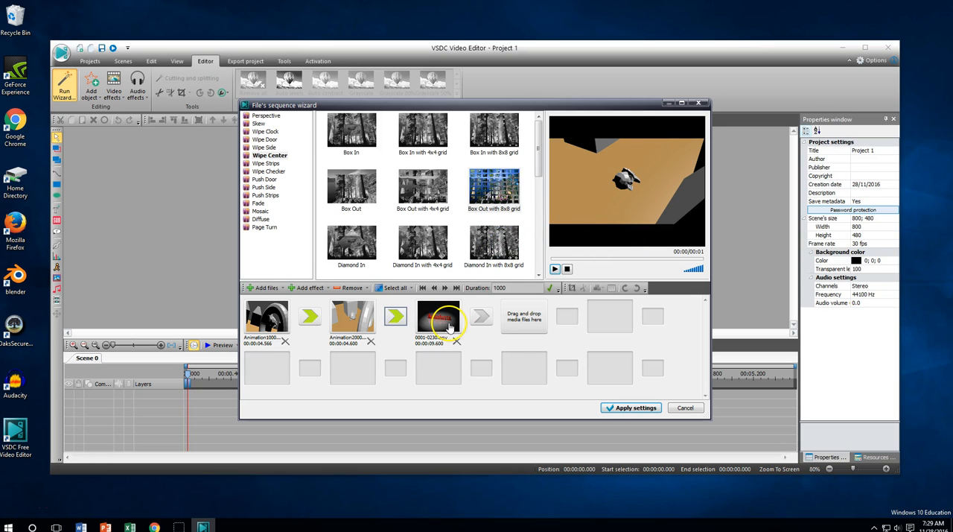
mouse_move(439, 322)
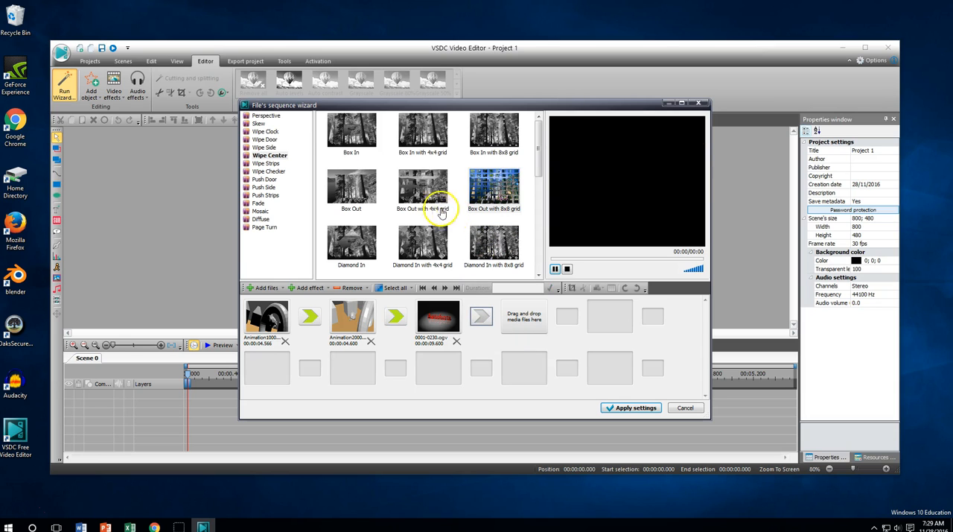
mouse_move(262, 226)
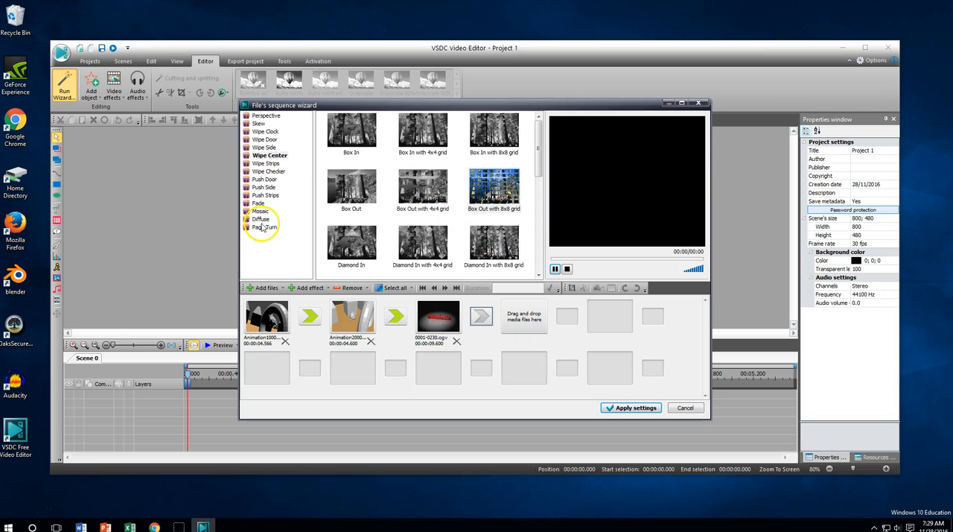
click(265, 226)
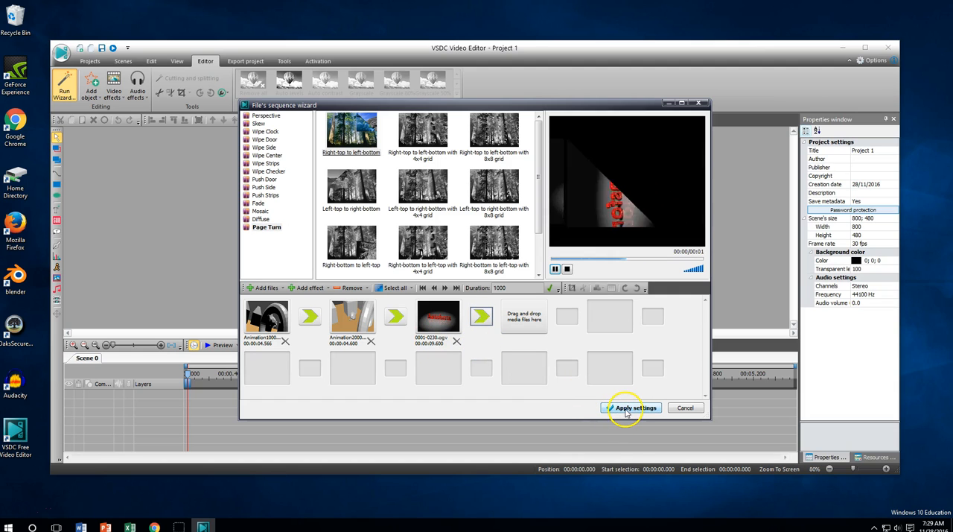
click(634, 409)
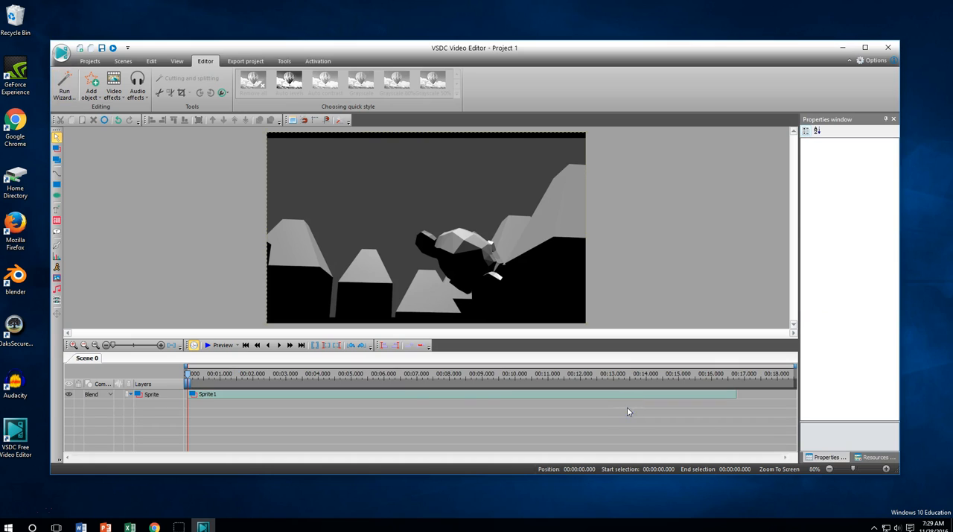
click(220, 394)
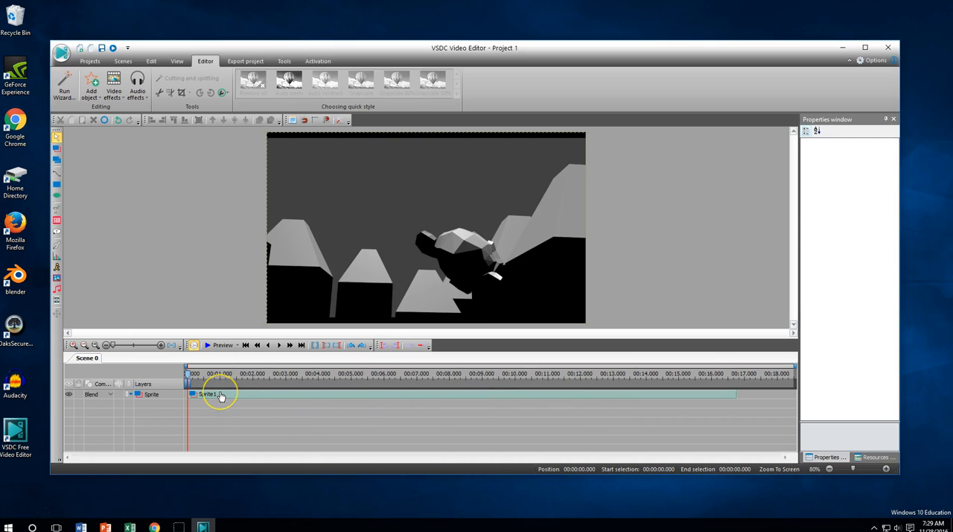
mouse_move(229, 396)
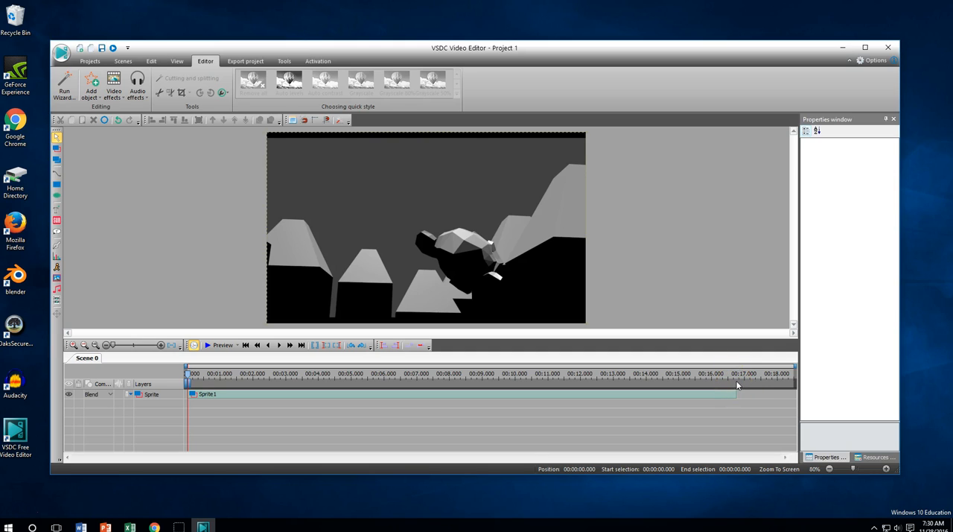
mouse_move(745, 384)
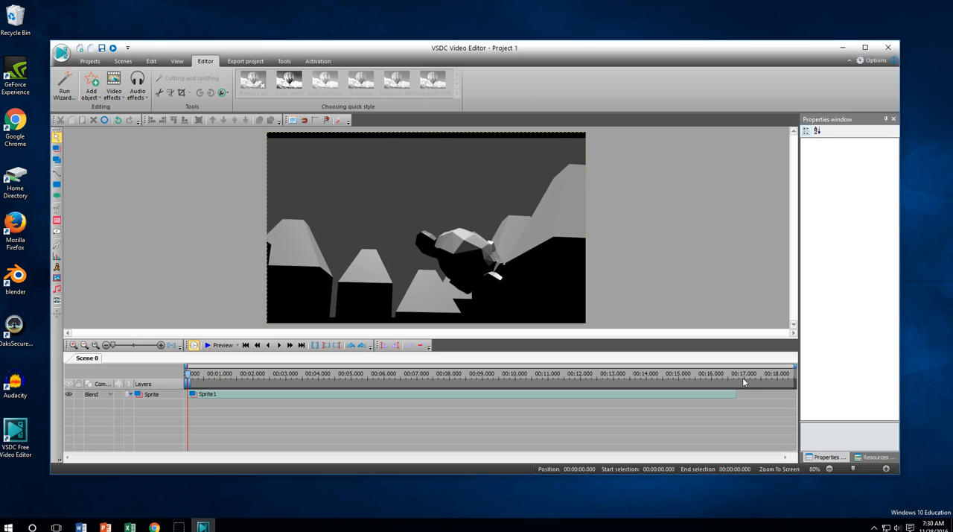
mouse_move(208, 345)
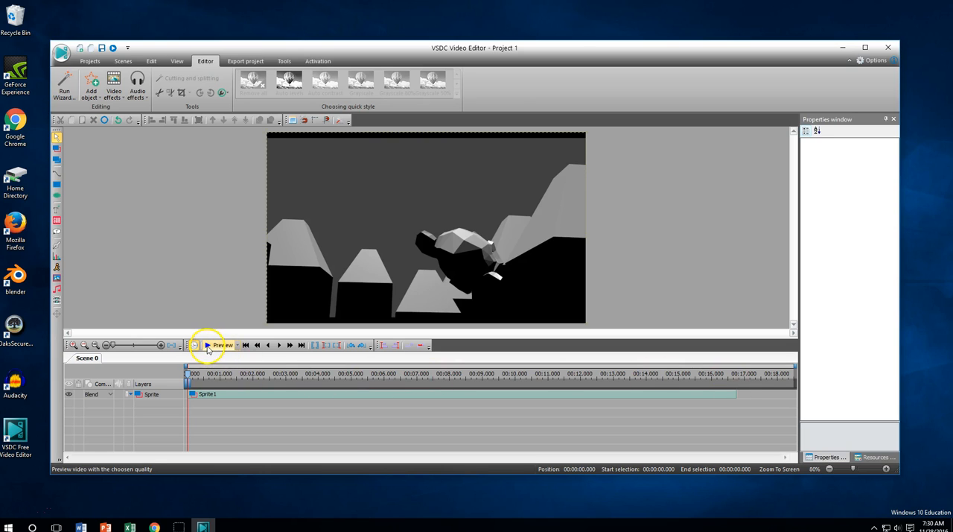
click(208, 345)
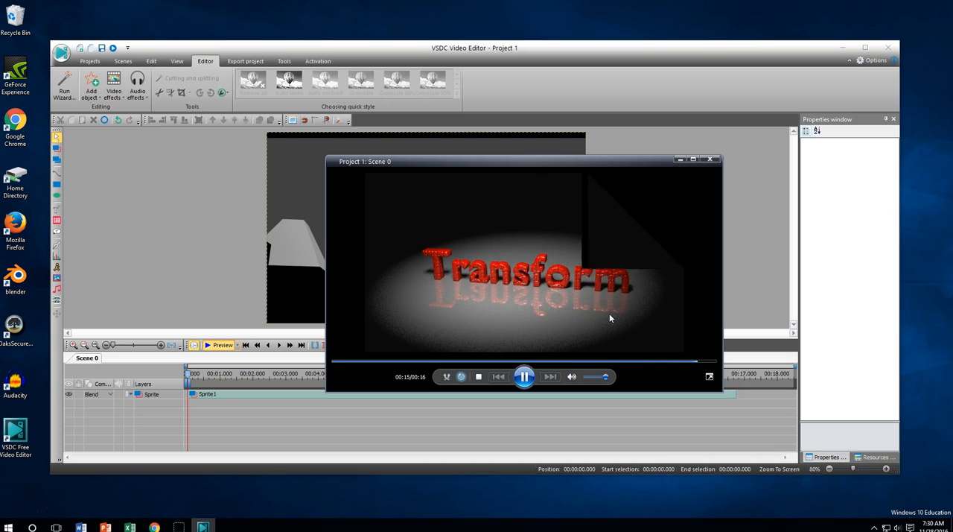
click(525, 377)
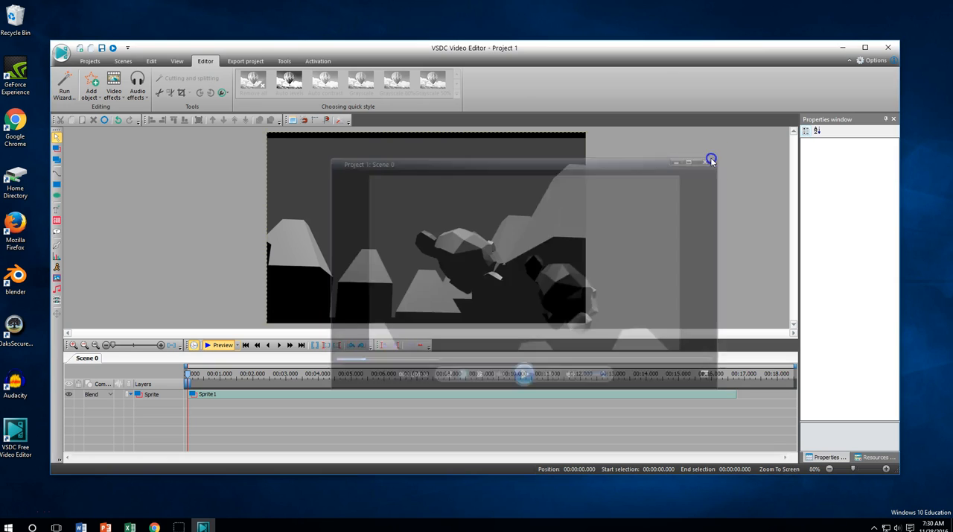
click(710, 158)
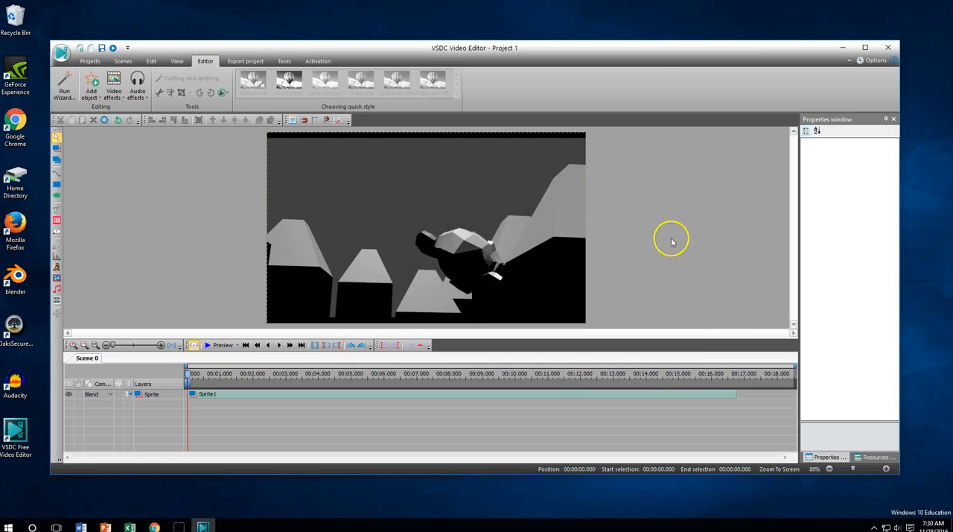
mouse_move(672, 242)
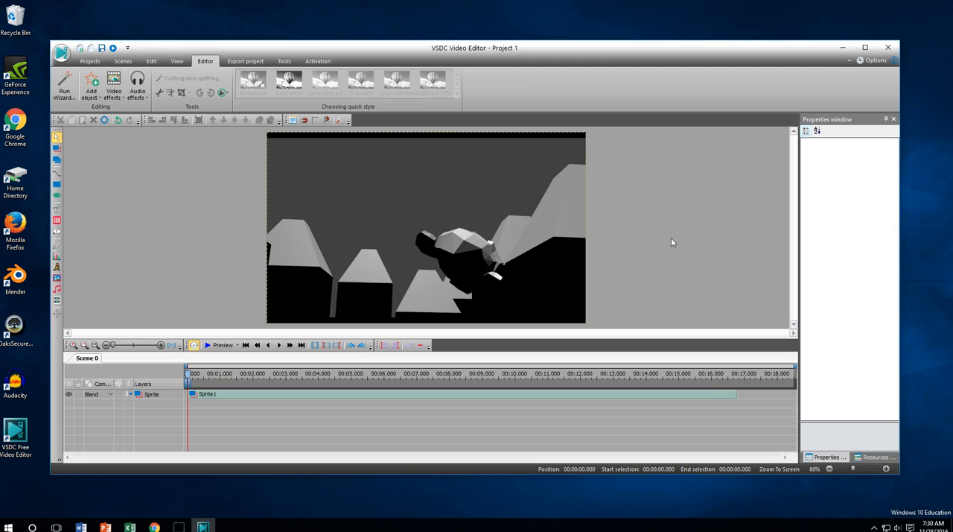
mouse_move(120, 212)
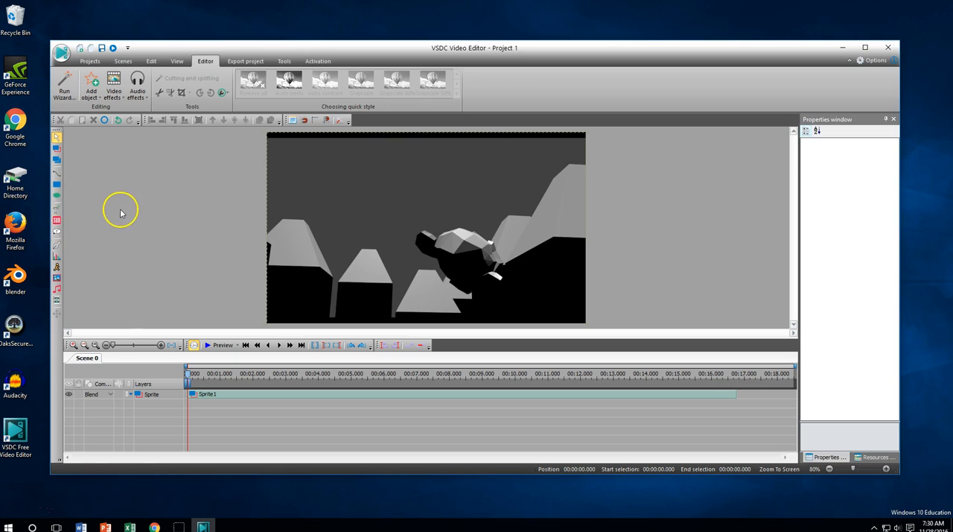
mouse_move(133, 210)
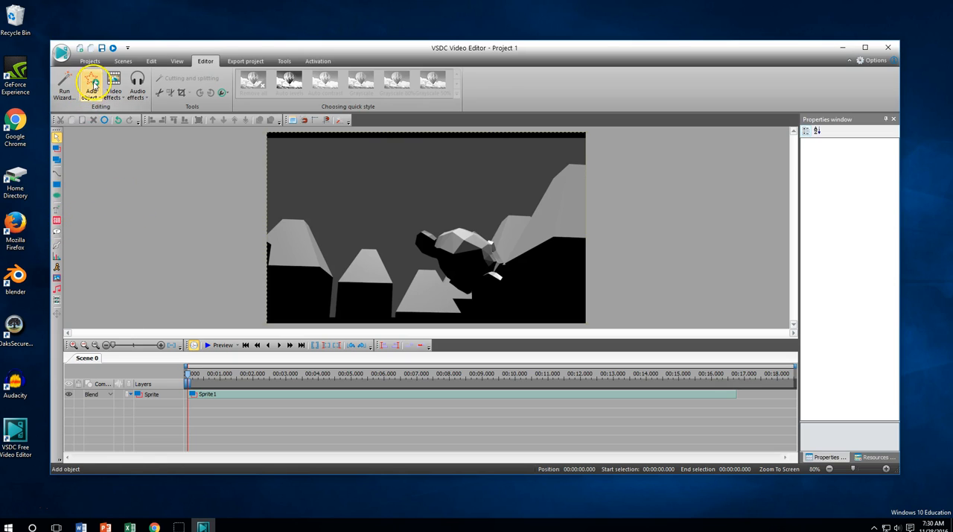
Add an audio object and load Fight_or_Flight from Music Clips, reaching its position settings
click(92, 83)
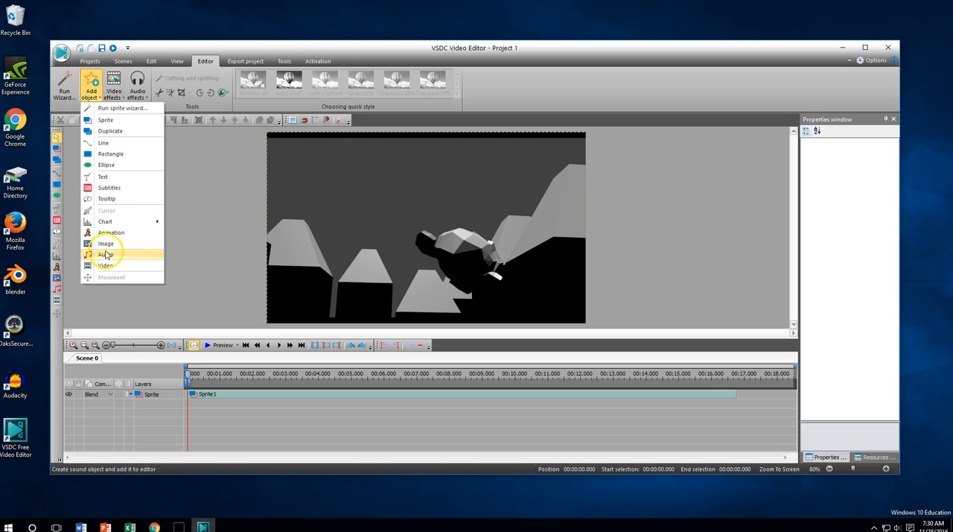
click(105, 253)
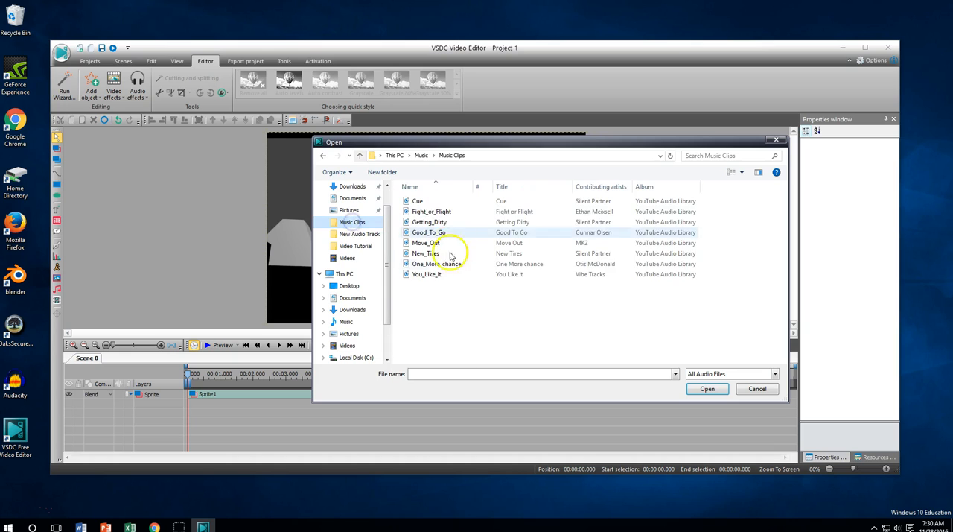
click(430, 212)
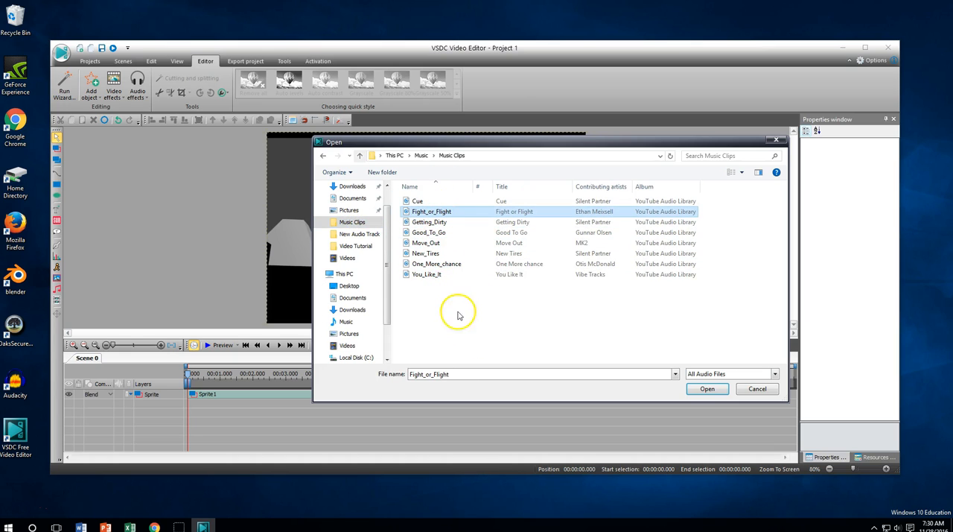
mouse_move(454, 337)
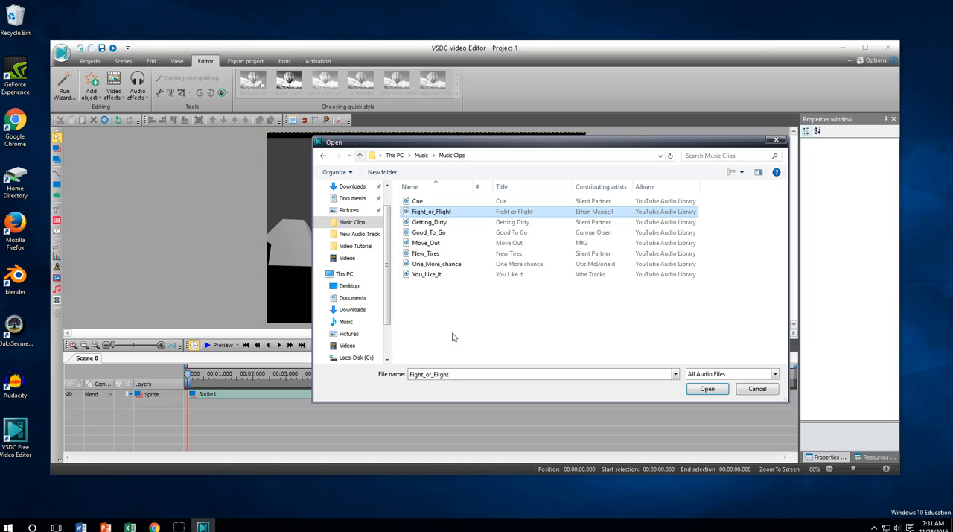
mouse_move(438, 213)
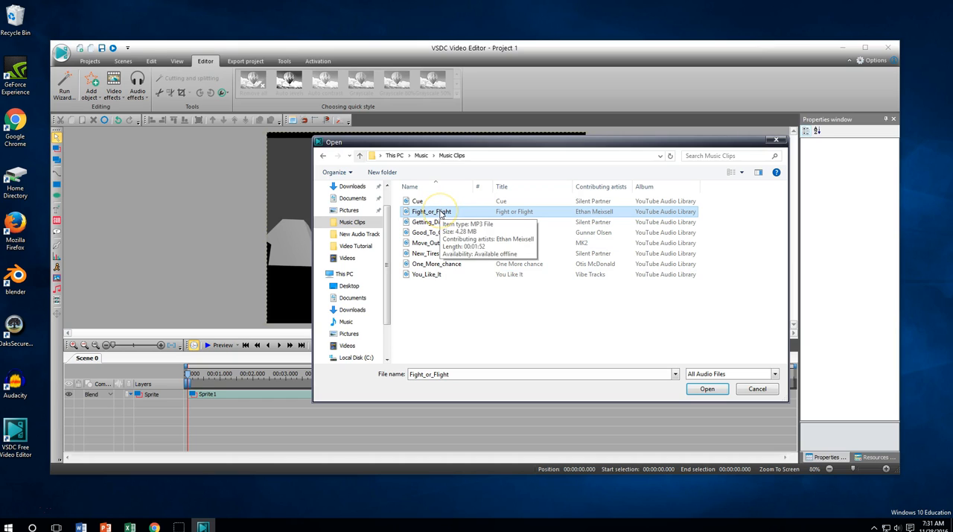
mouse_move(450, 316)
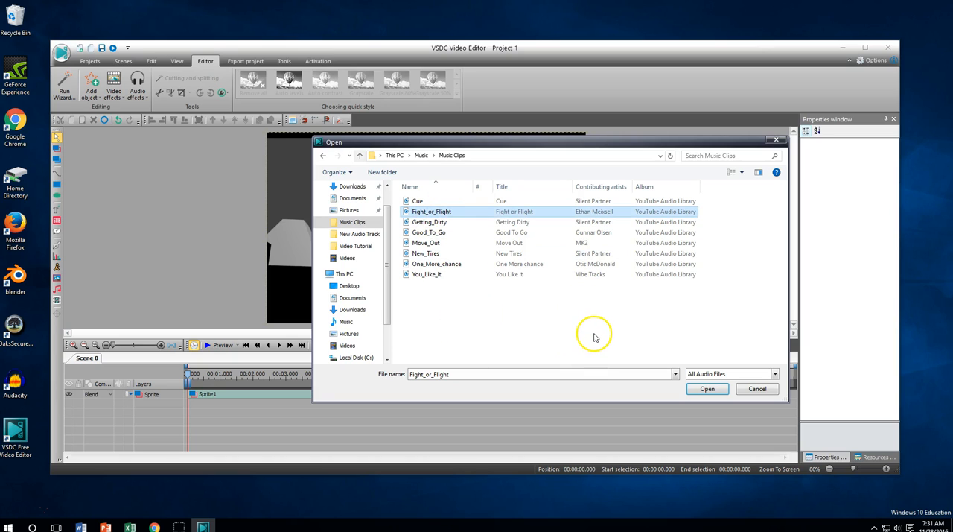
mouse_move(426, 295)
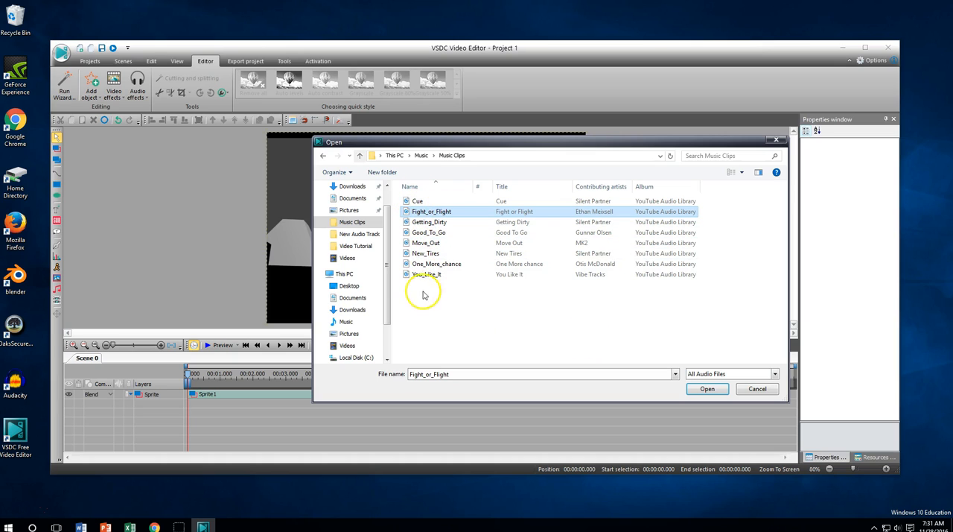
mouse_move(544, 330)
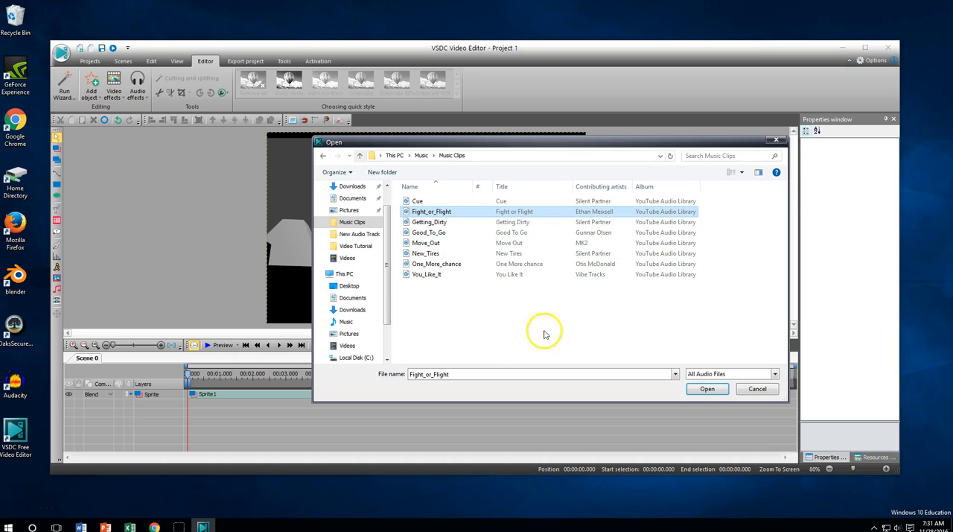
click(707, 389)
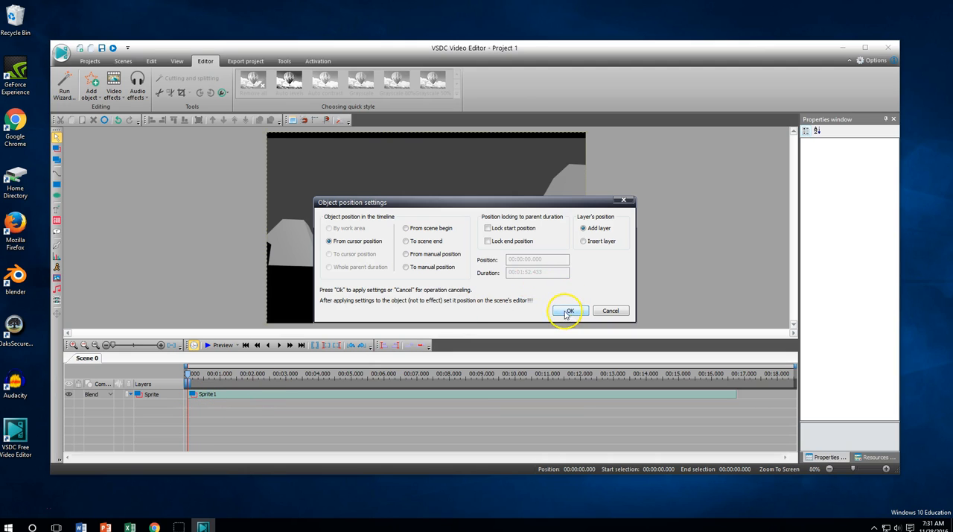
Confirm adding the music on a new layer and move the position marker near the sprite's end
click(569, 309)
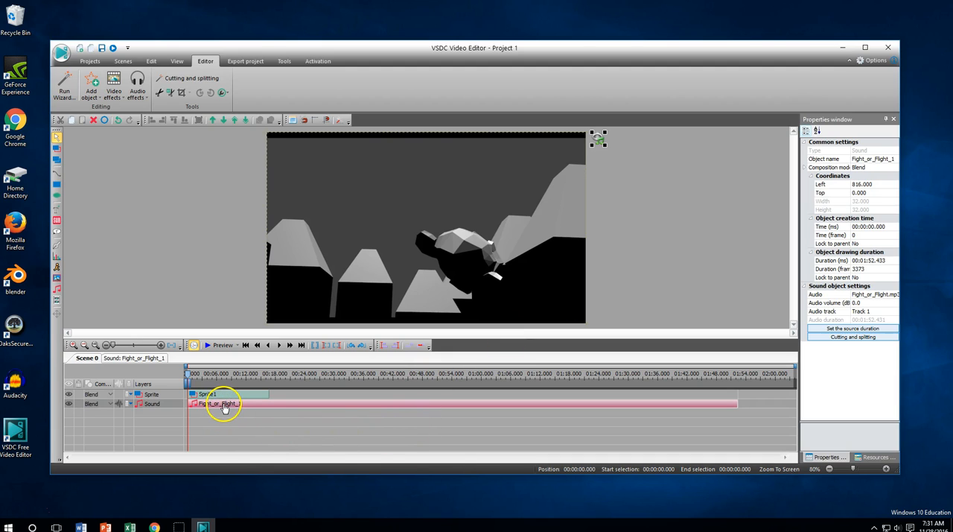
mouse_move(405, 405)
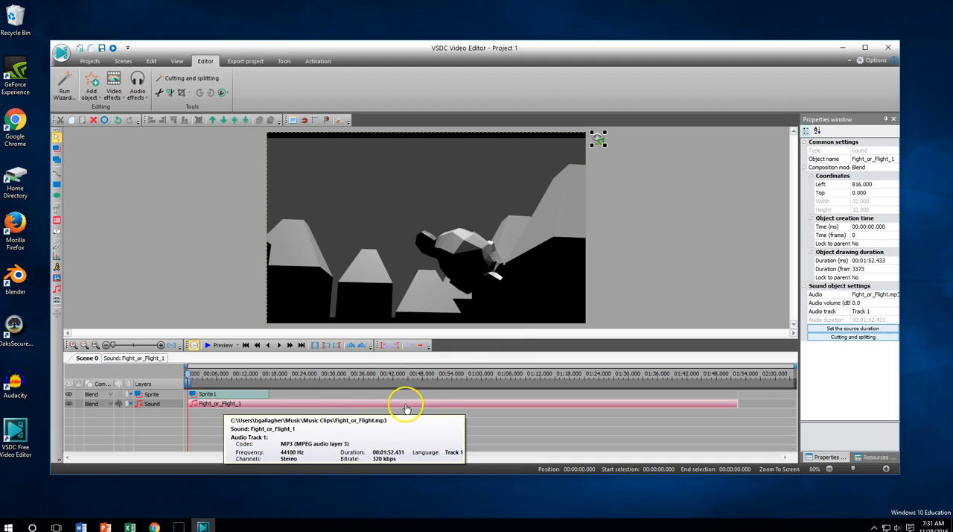
mouse_move(700, 402)
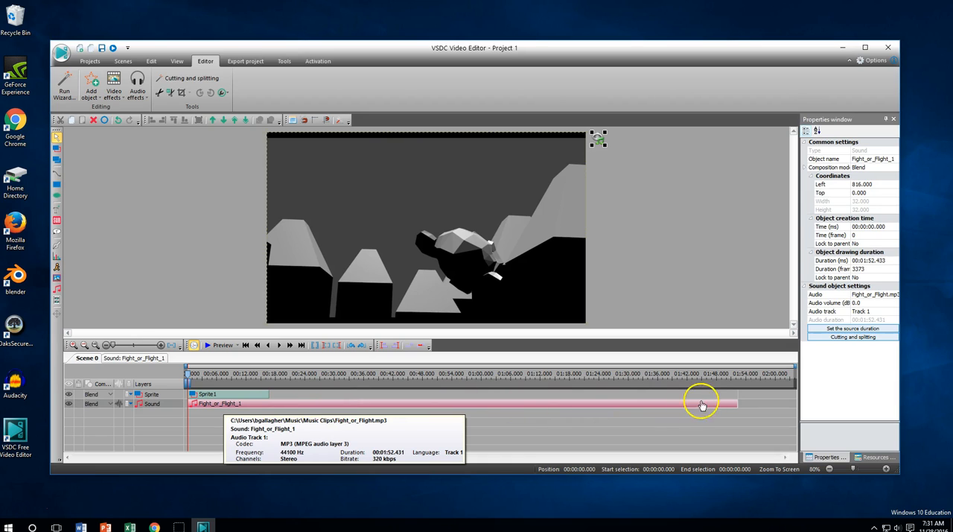
mouse_move(237, 393)
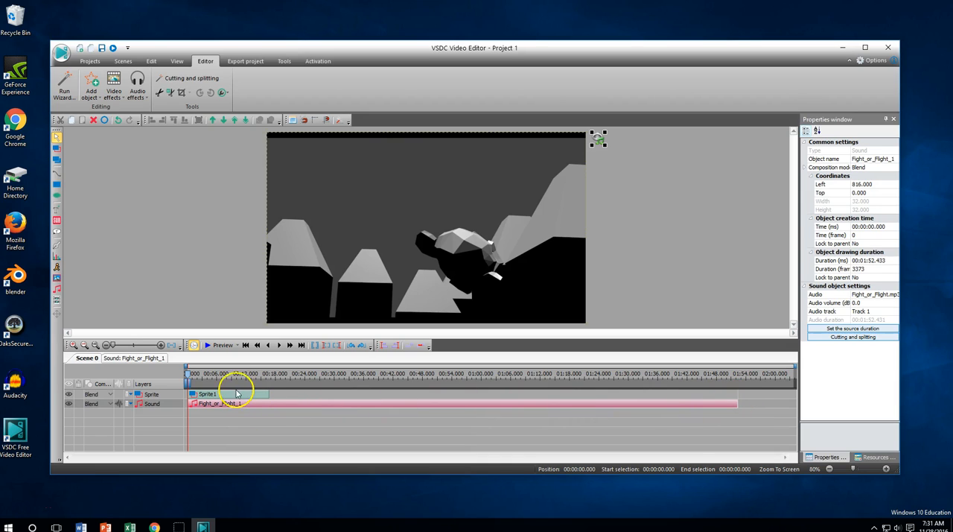
mouse_move(260, 399)
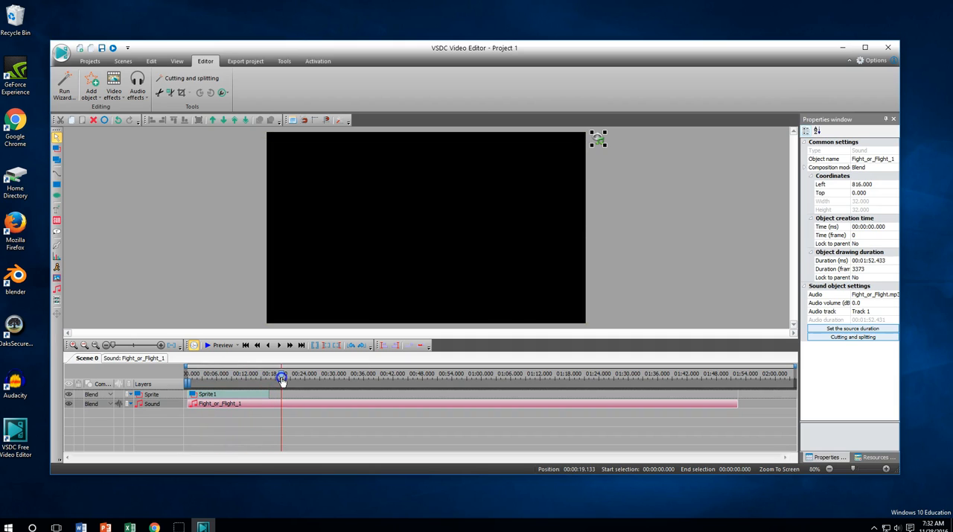
drag(282, 377, 278, 377)
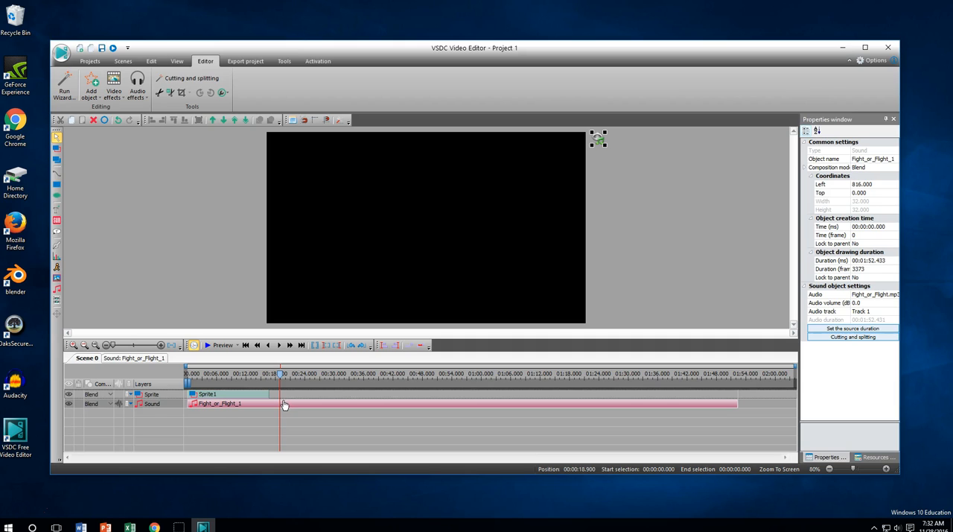
In Cutting and splitting, mark a selection to the end of Fight_or_Flight and apply the changes
right_click(285, 405)
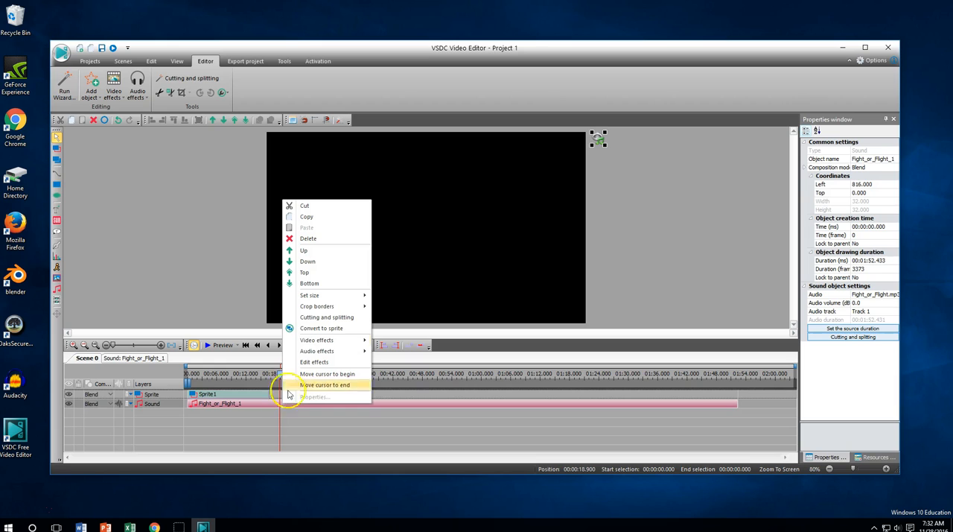
mouse_move(328, 315)
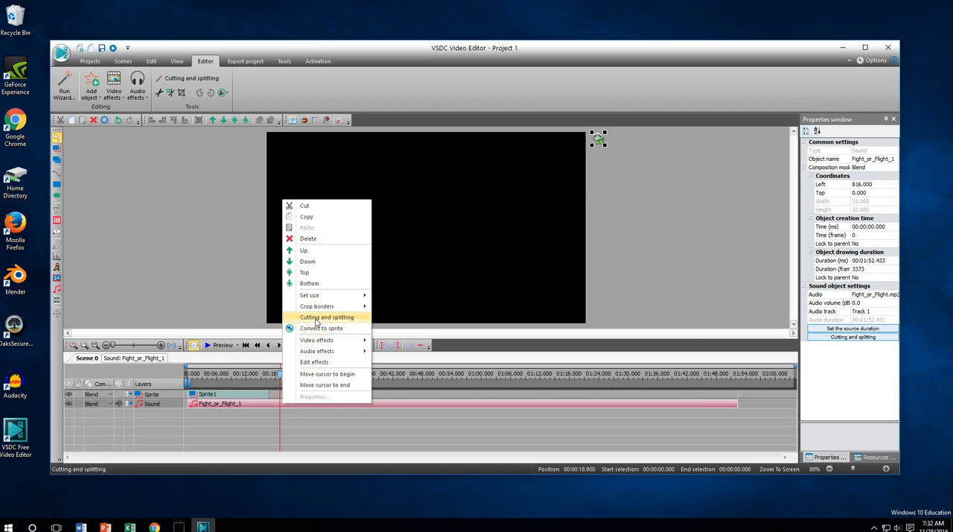
click(326, 316)
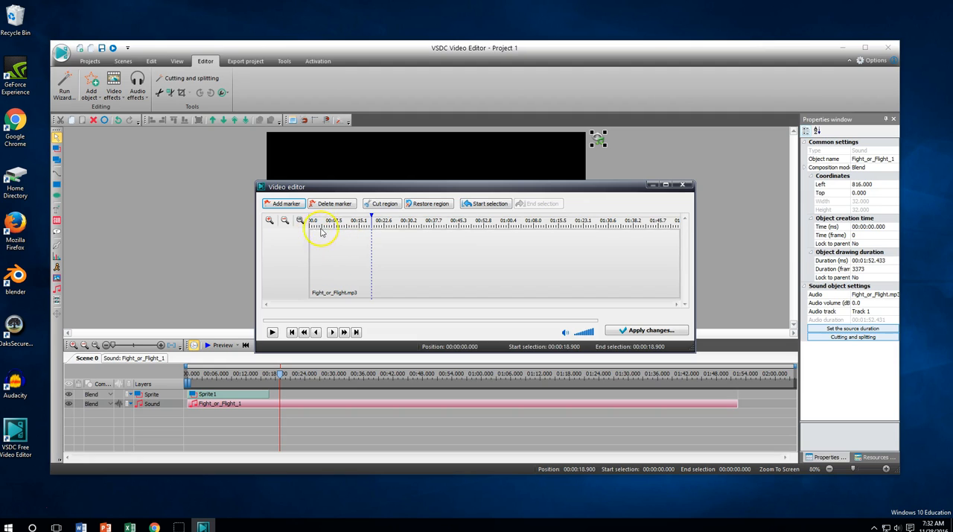
mouse_move(678, 232)
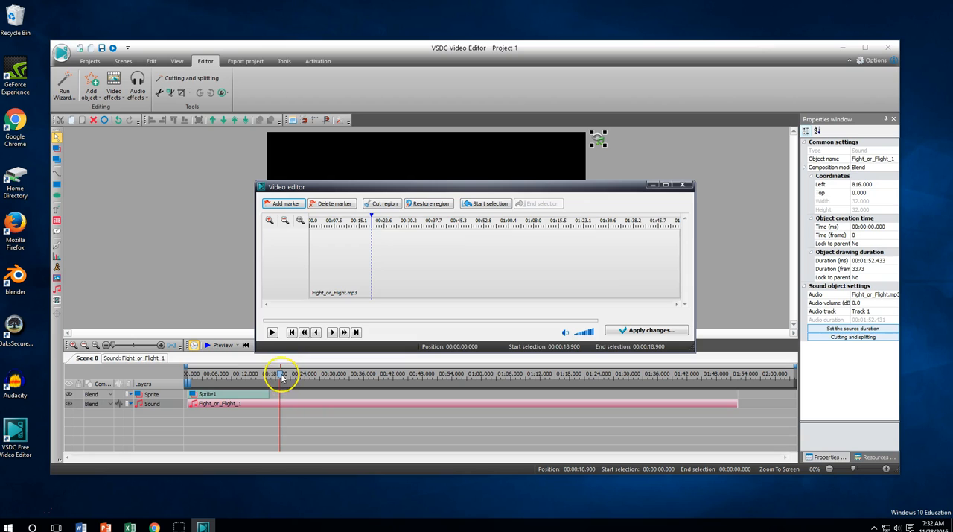
mouse_move(400, 265)
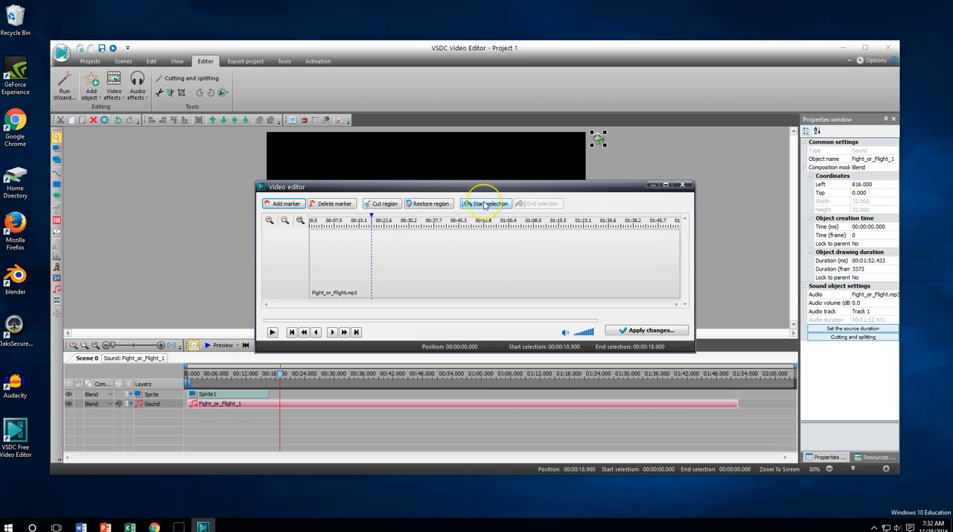
click(487, 202)
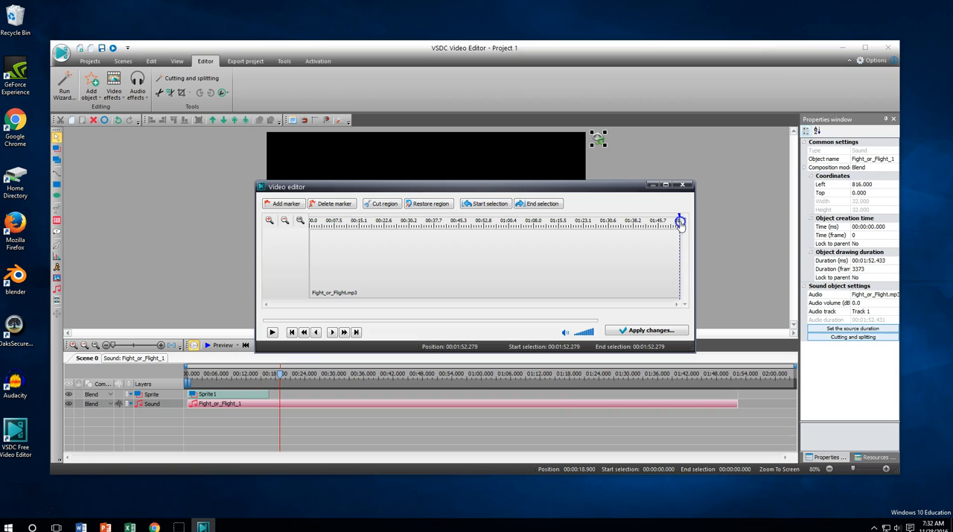
click(539, 202)
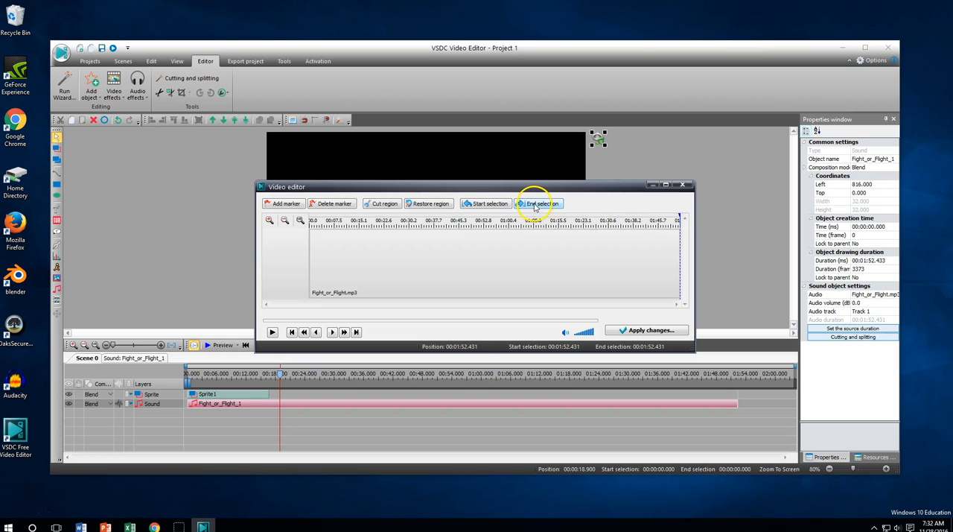
click(541, 202)
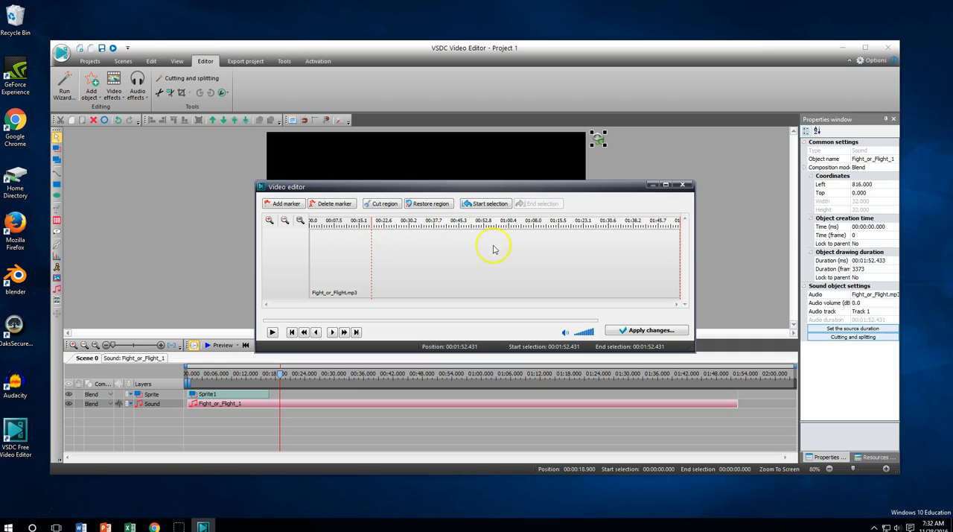
mouse_move(340, 227)
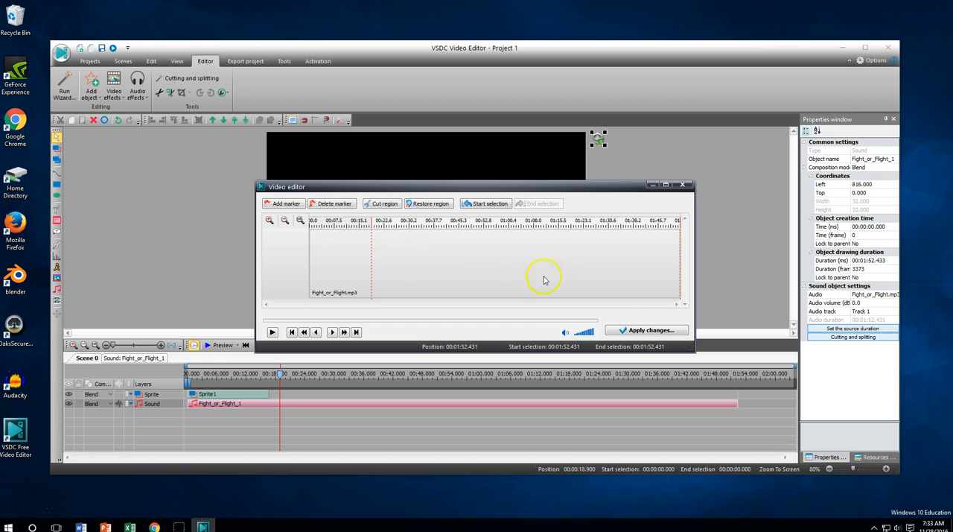
mouse_move(381, 246)
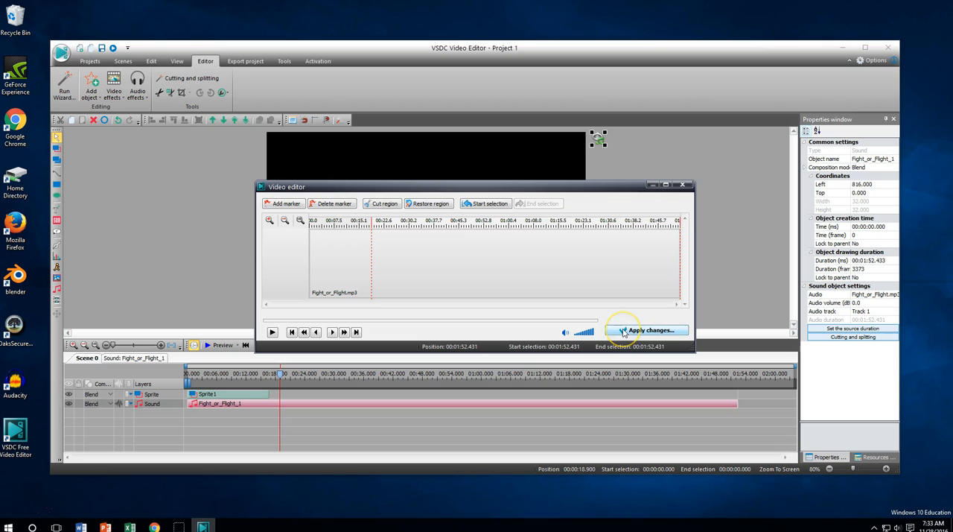
click(646, 331)
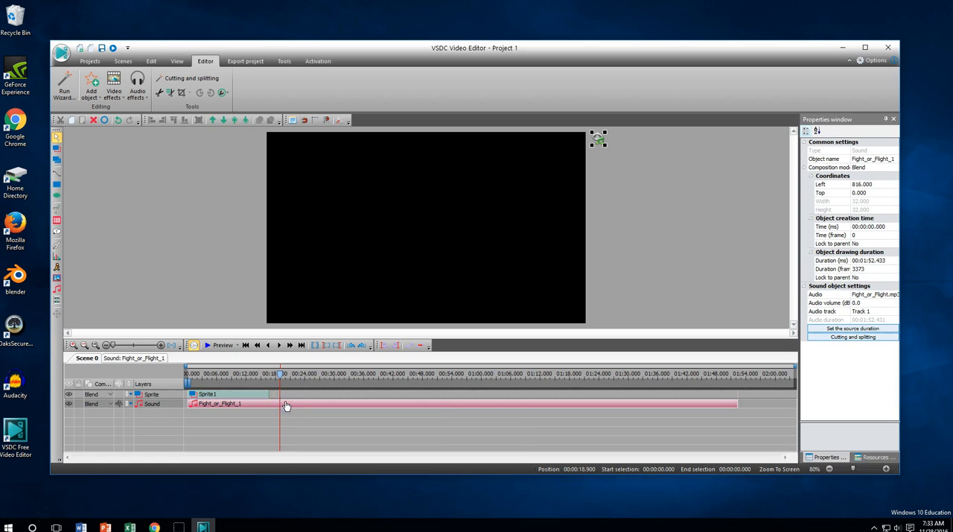
Cut the marked region from Fight_or_Flight, apply it, and accept shortening the audio object's duration
right_click(283, 405)
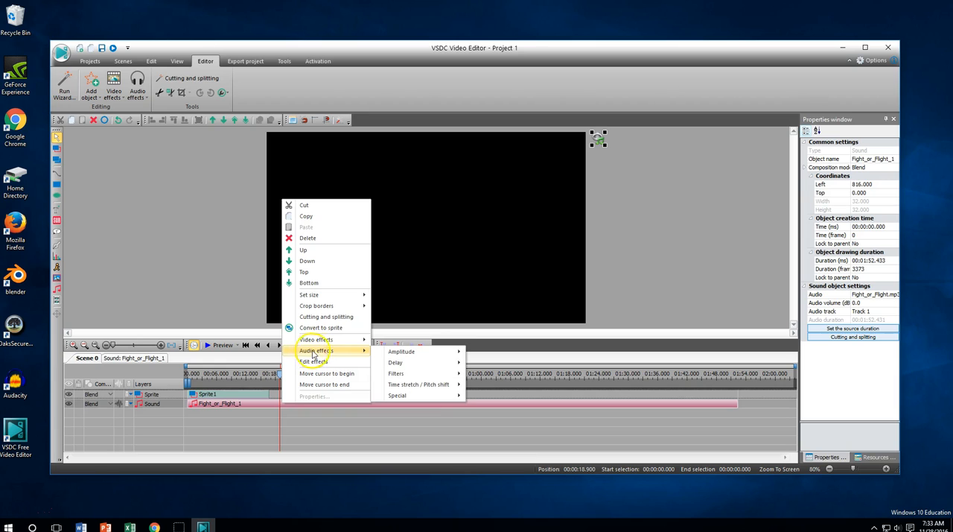
click(307, 361)
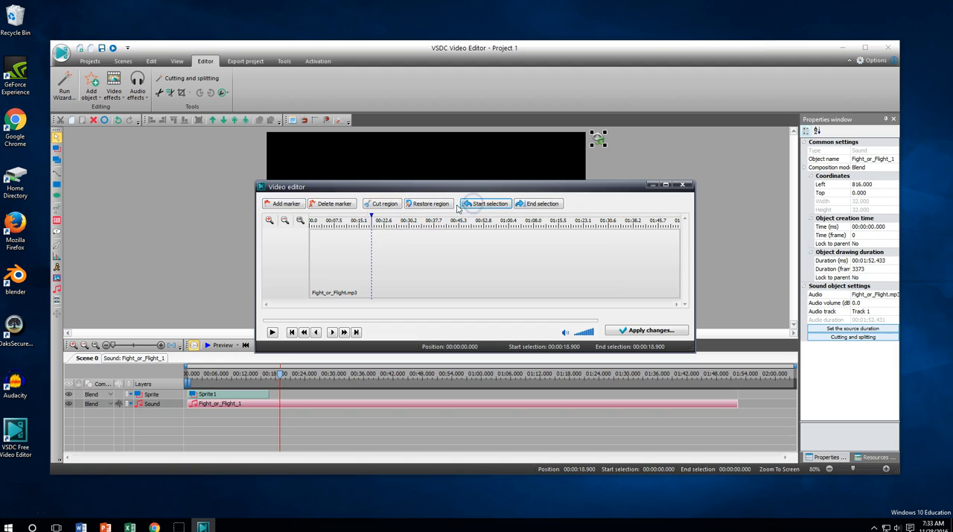
click(429, 219)
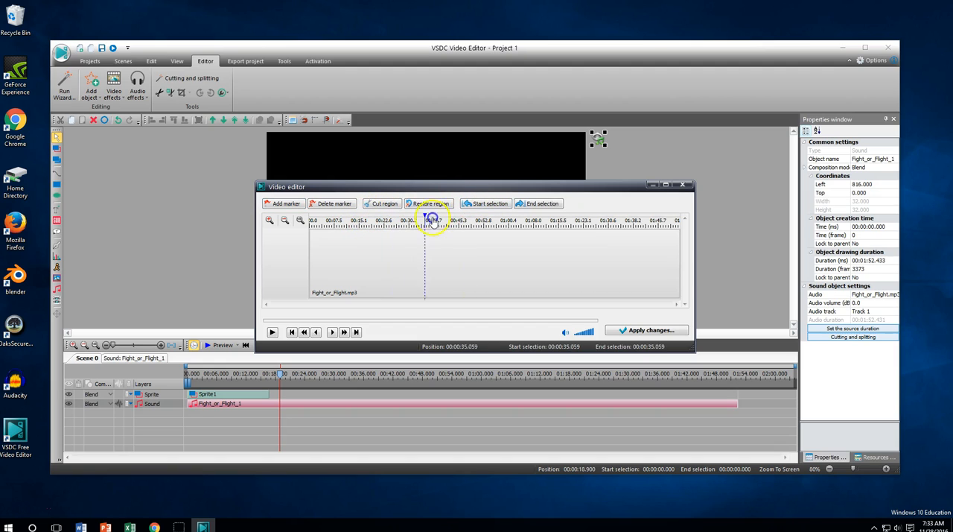
click(540, 203)
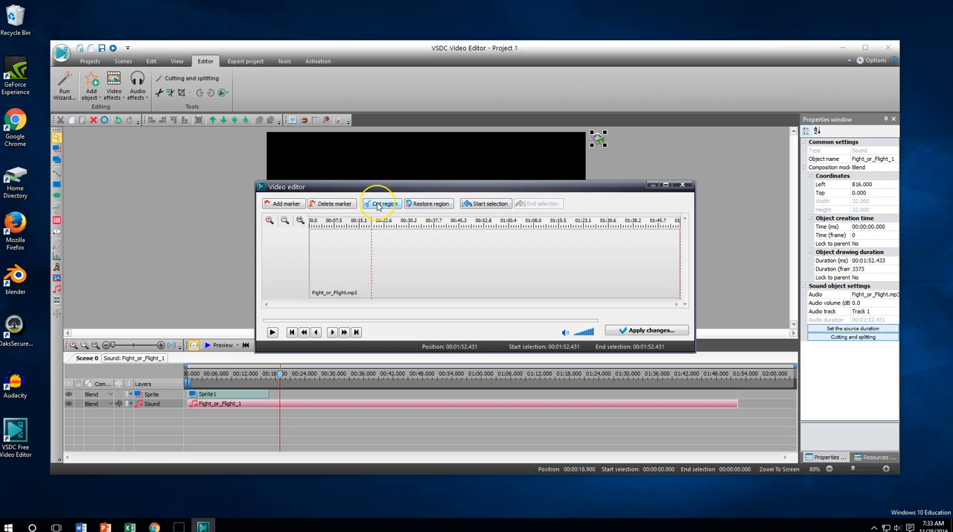
mouse_move(380, 203)
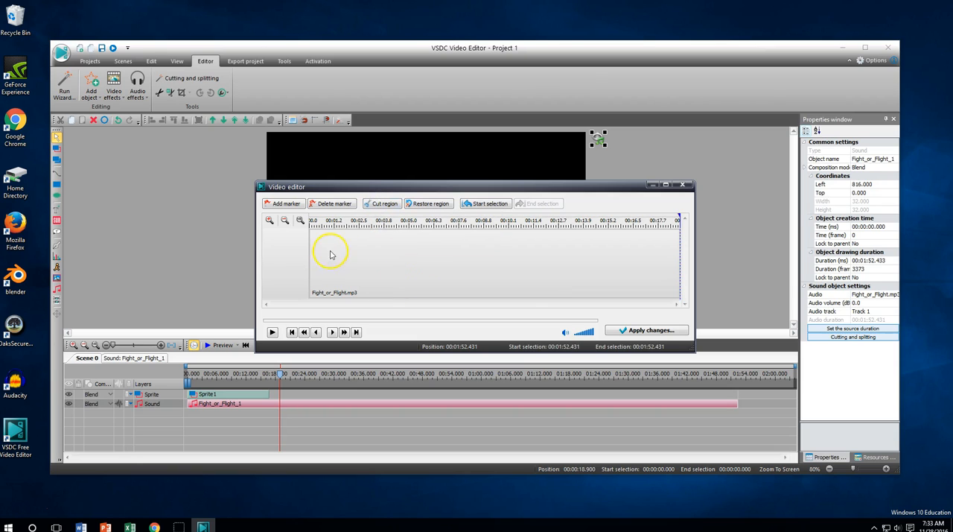
mouse_move(317, 237)
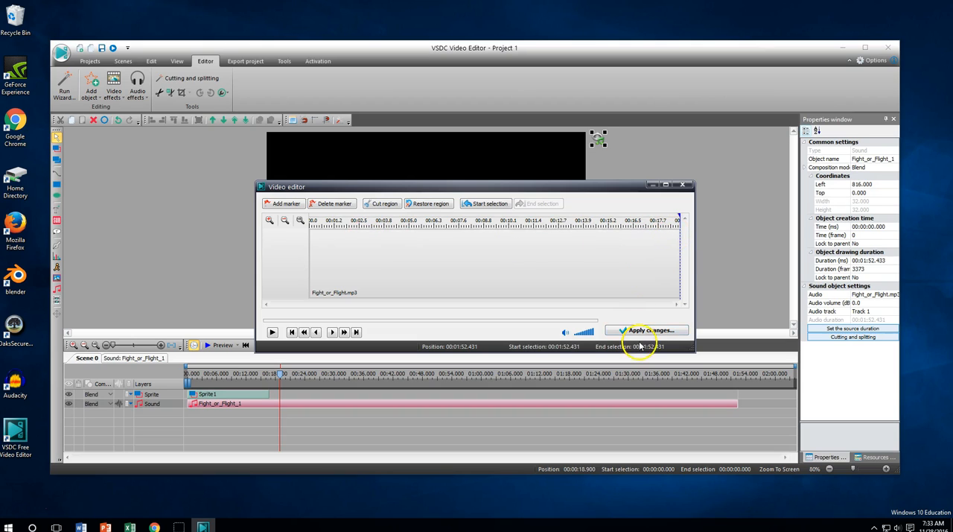
click(645, 329)
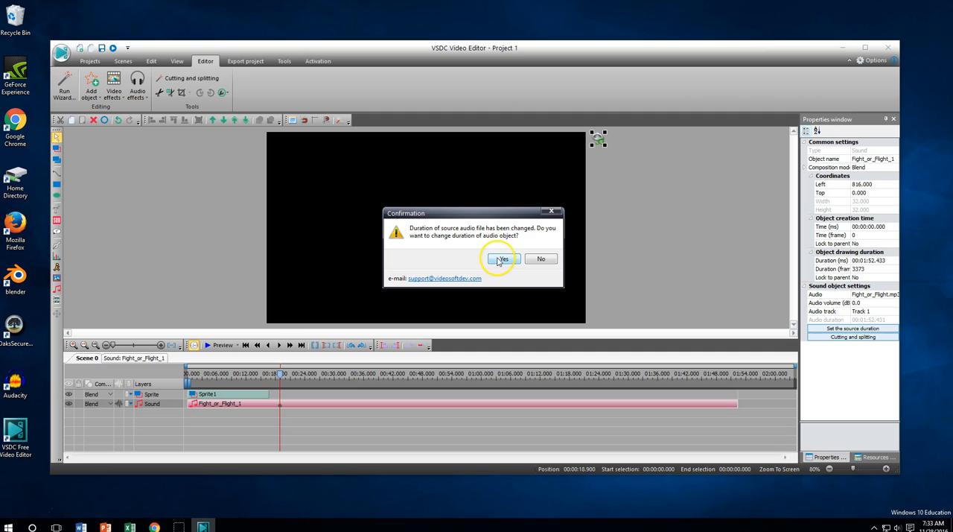
click(501, 260)
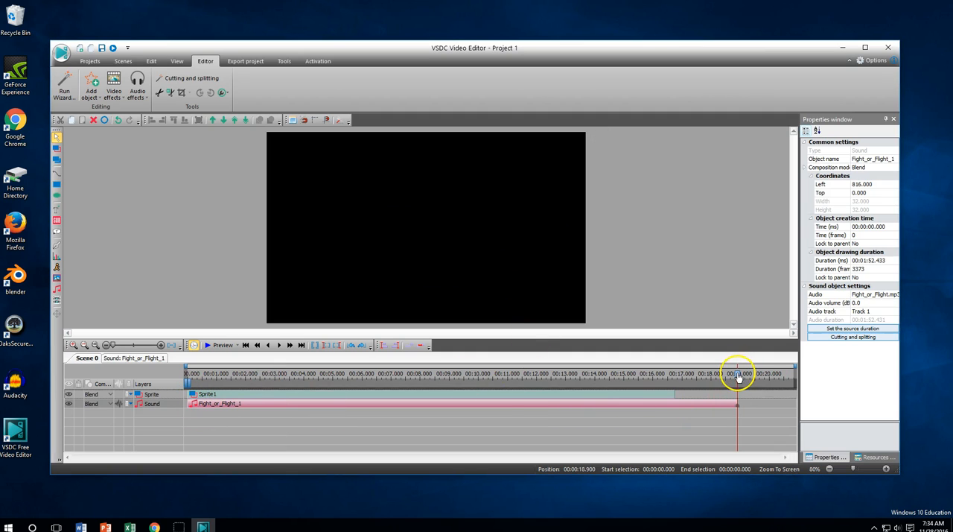
mouse_move(688, 402)
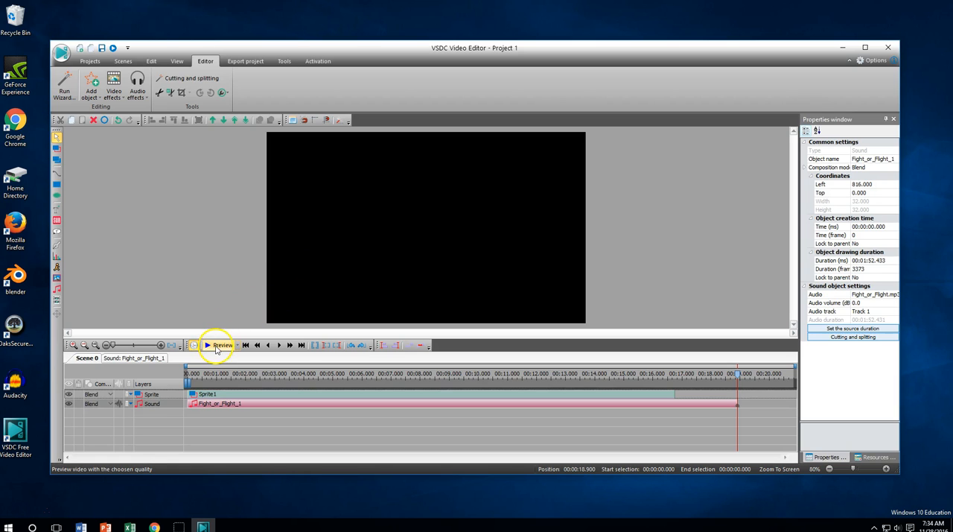
click(218, 346)
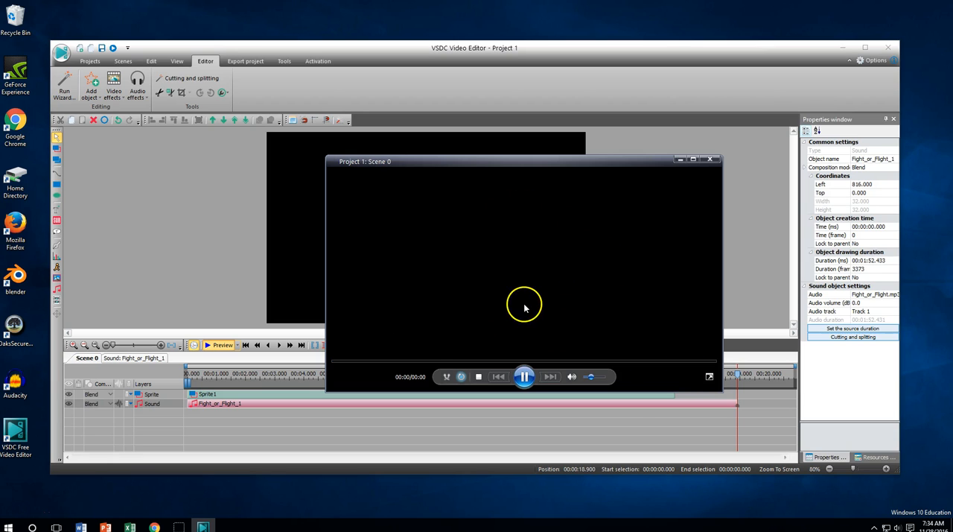
click(711, 158)
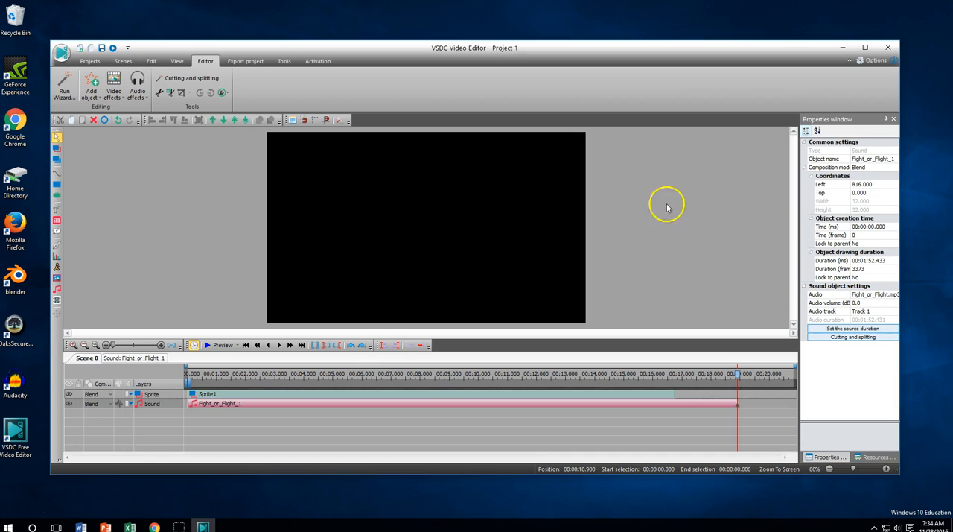
mouse_move(227, 395)
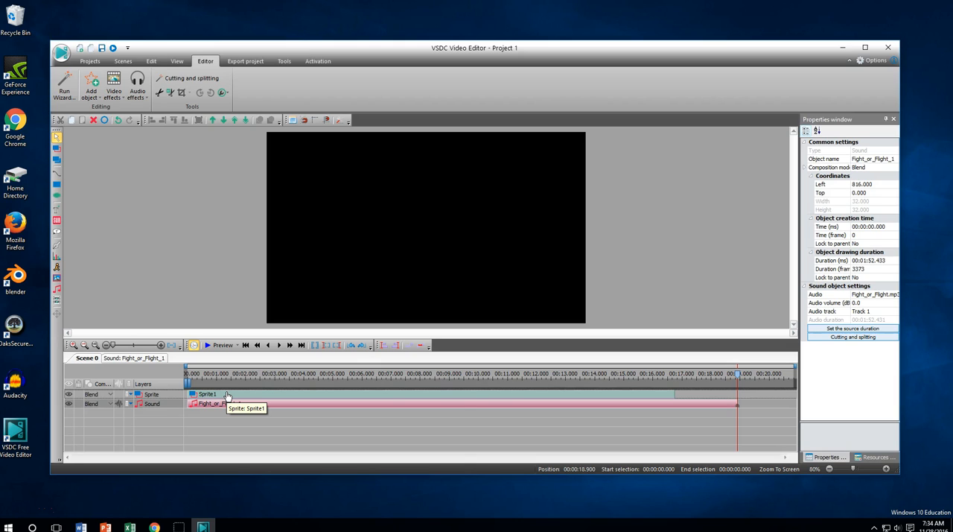
mouse_move(223, 402)
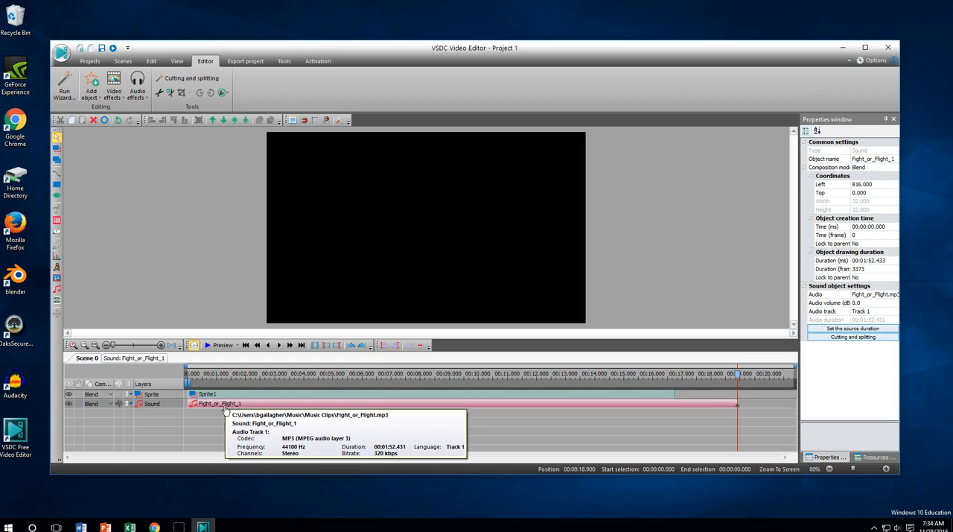
mouse_move(92, 197)
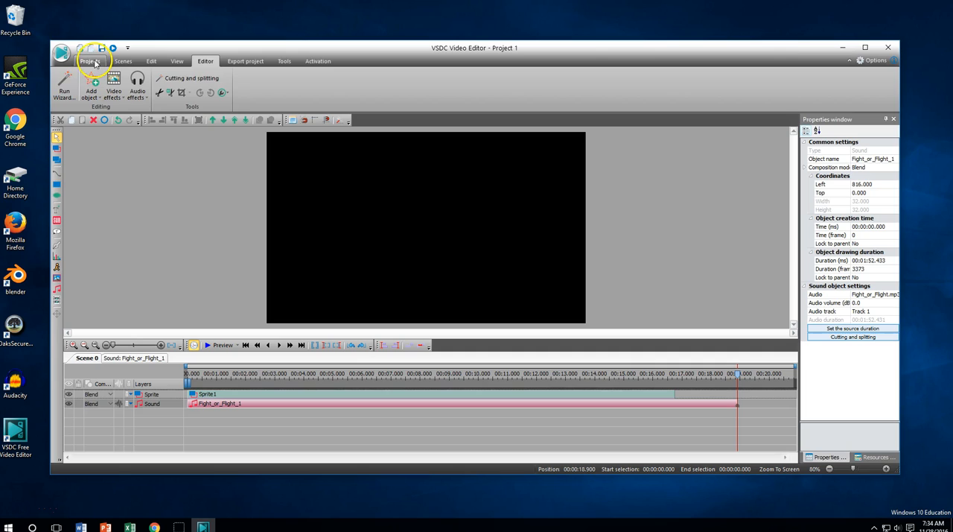
Save the project as 'Project 1' in the Videos folder
click(91, 61)
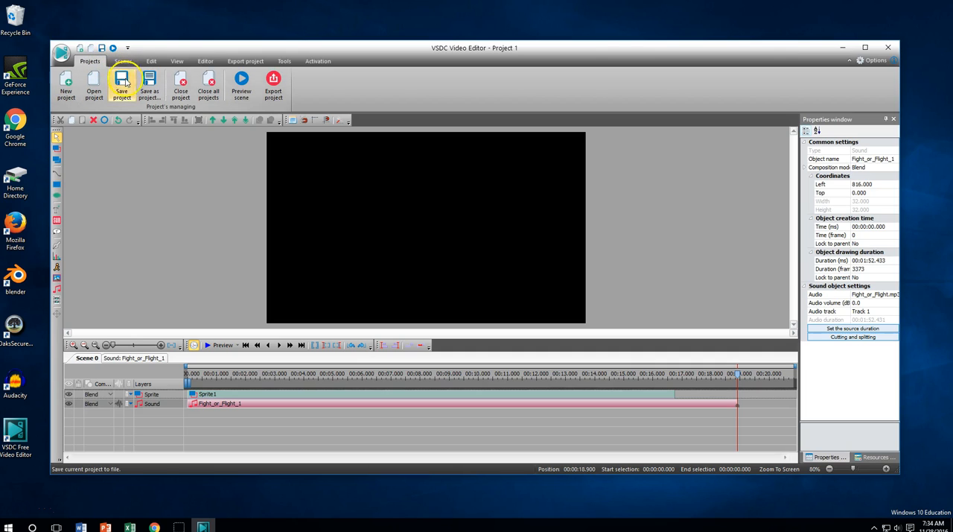
mouse_move(149, 81)
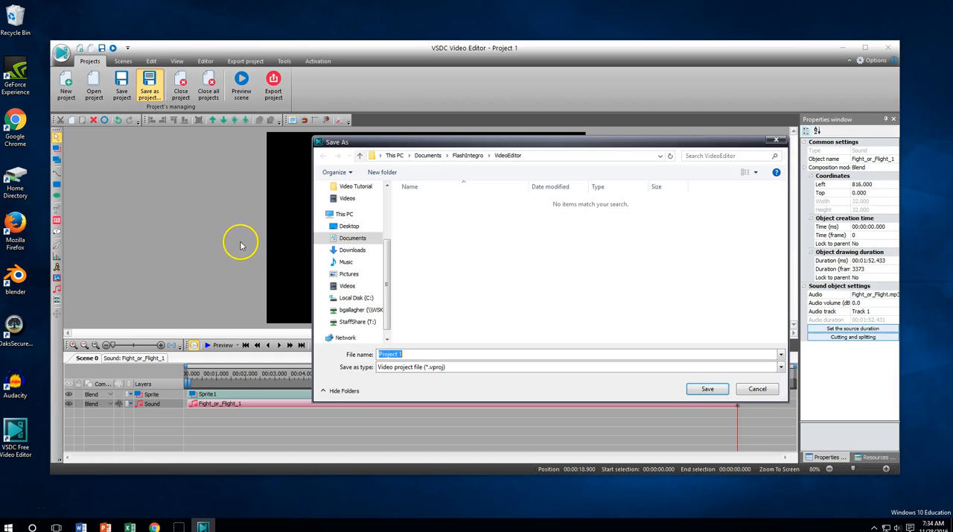
click(347, 286)
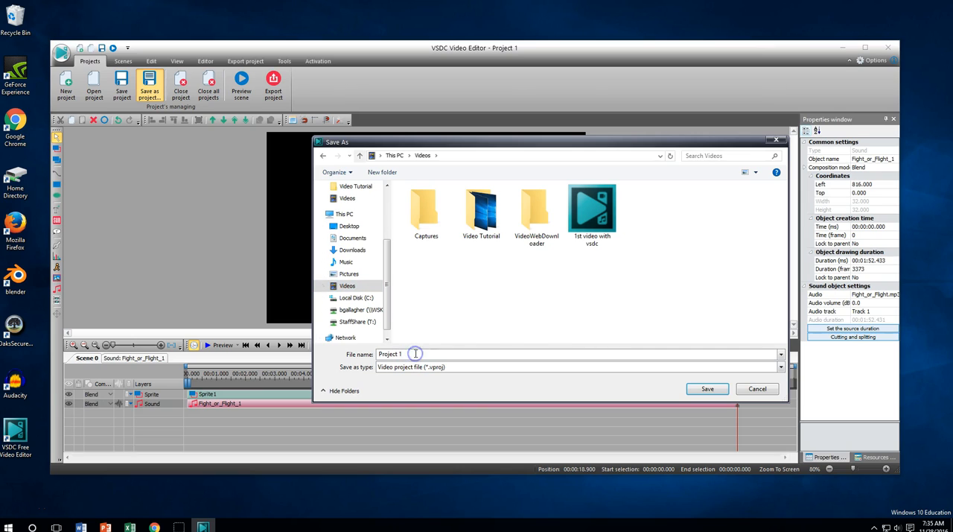
mouse_move(551, 295)
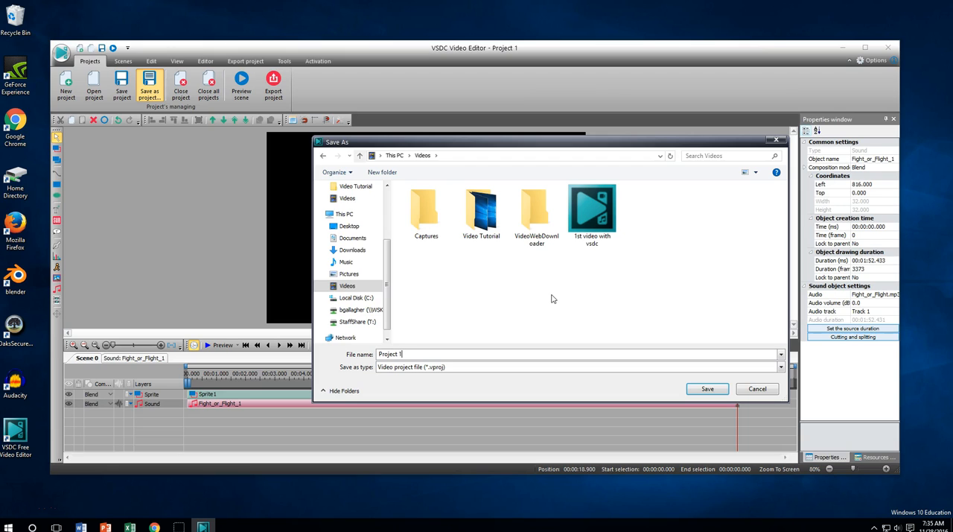
mouse_move(638, 286)
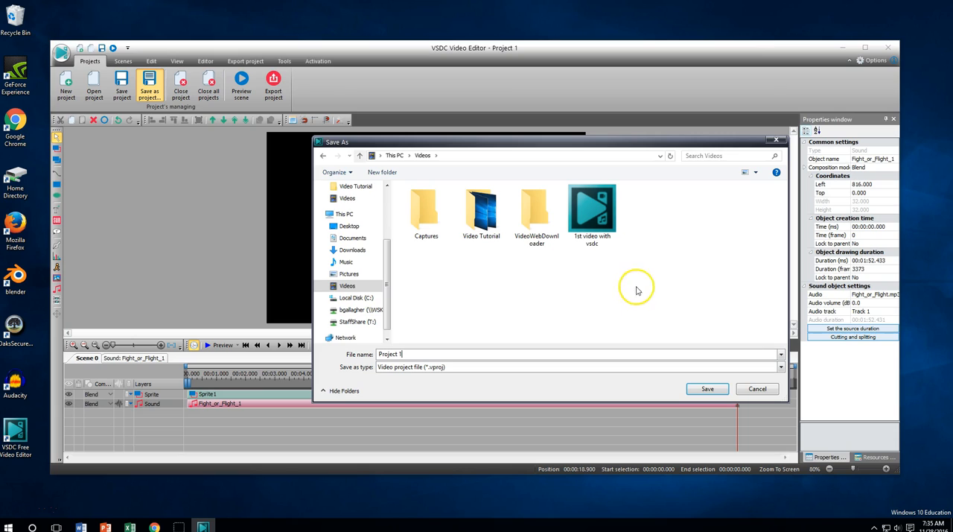
mouse_move(654, 305)
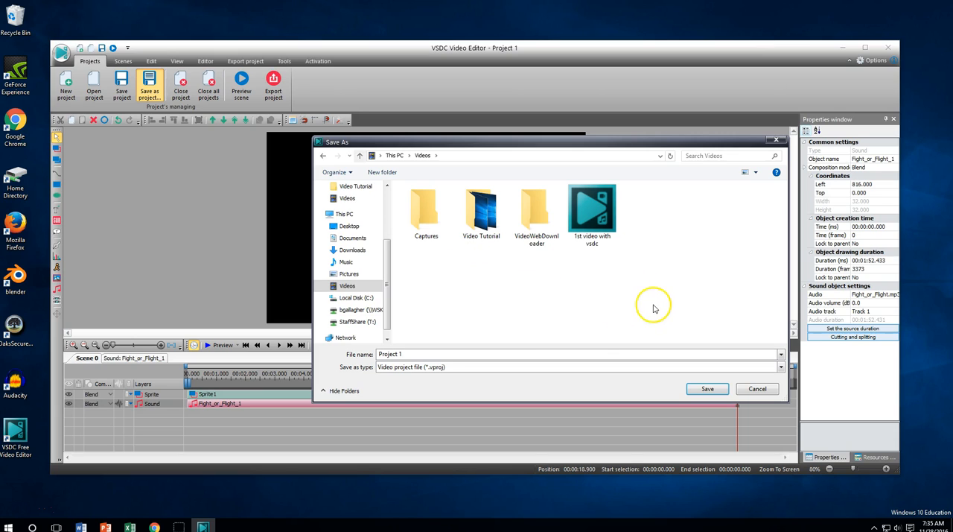
mouse_move(673, 316)
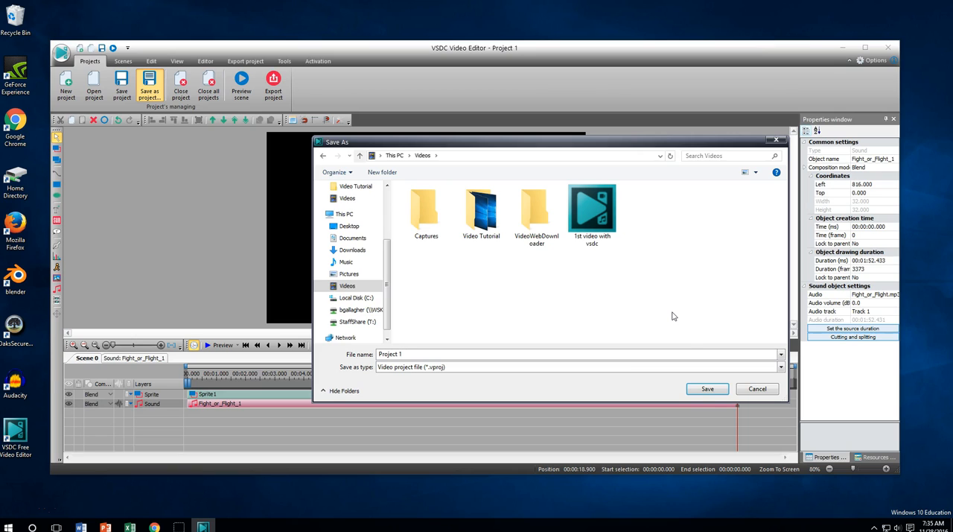
click(405, 355)
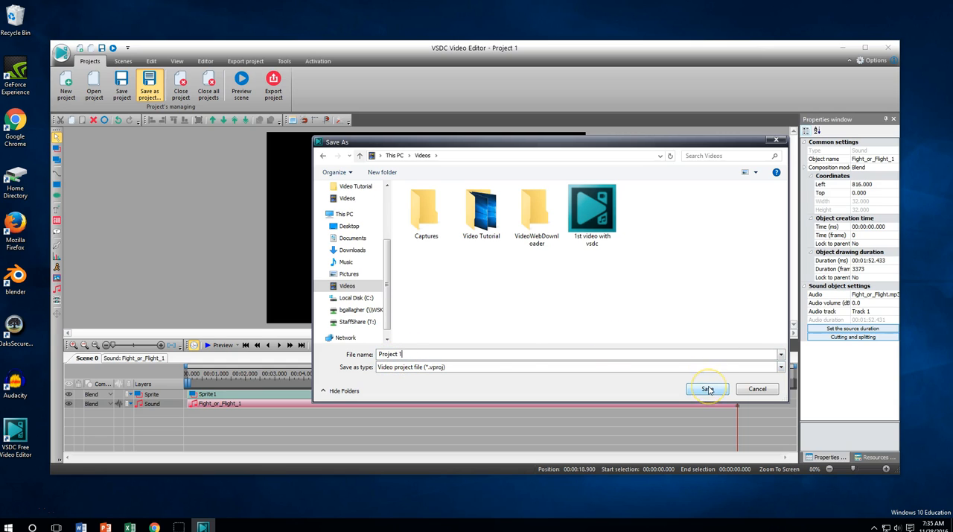
click(708, 389)
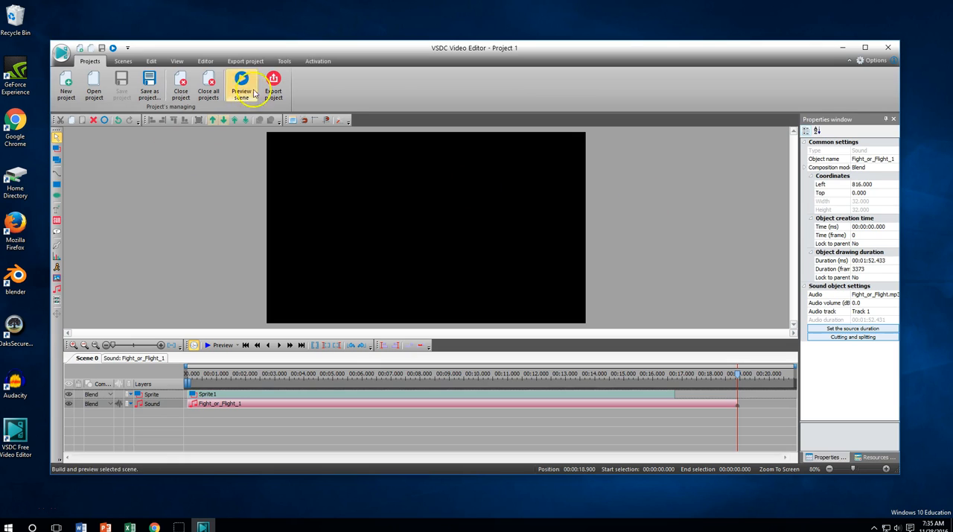
mouse_move(274, 82)
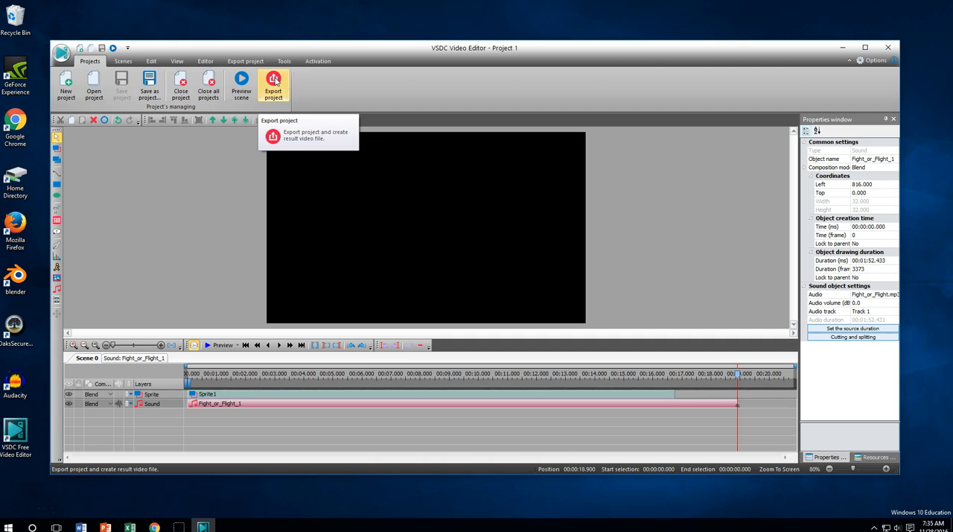
On the Export project page, set the output format to MPG
click(274, 82)
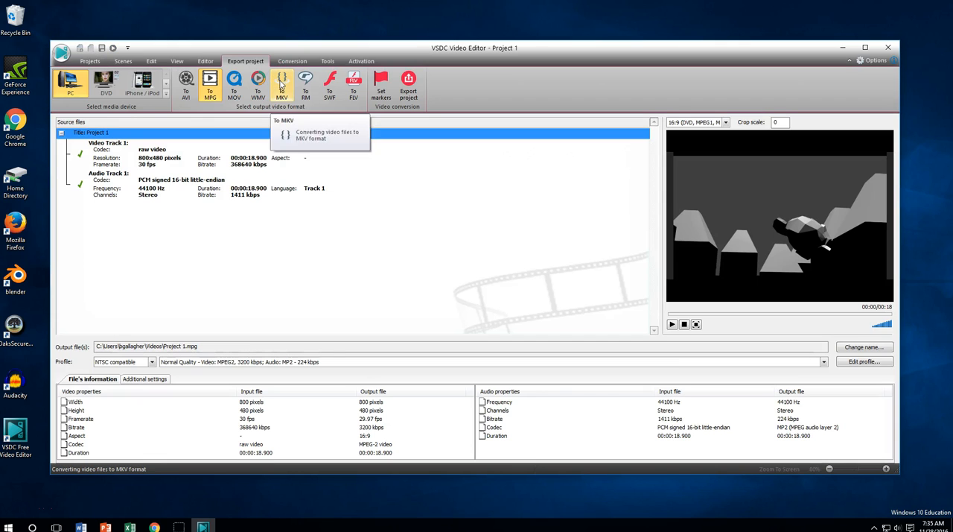
click(353, 87)
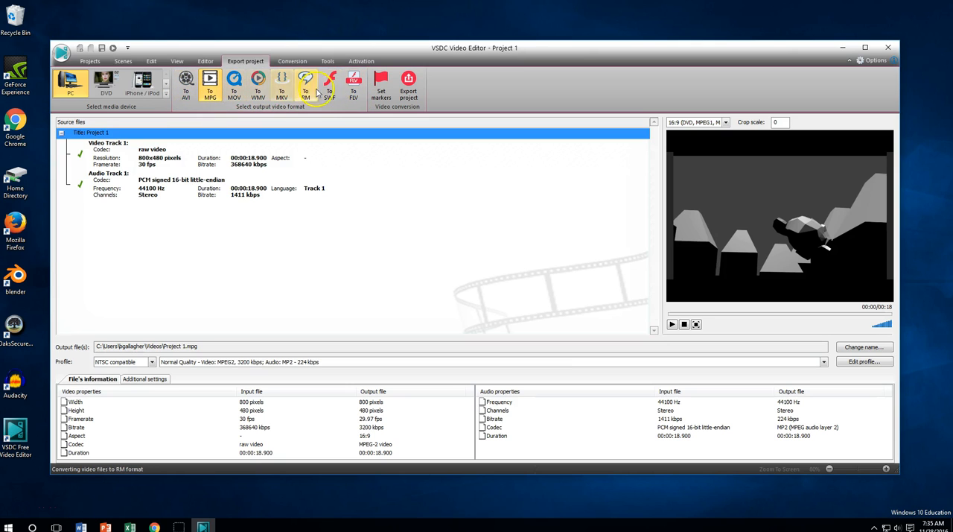
click(237, 84)
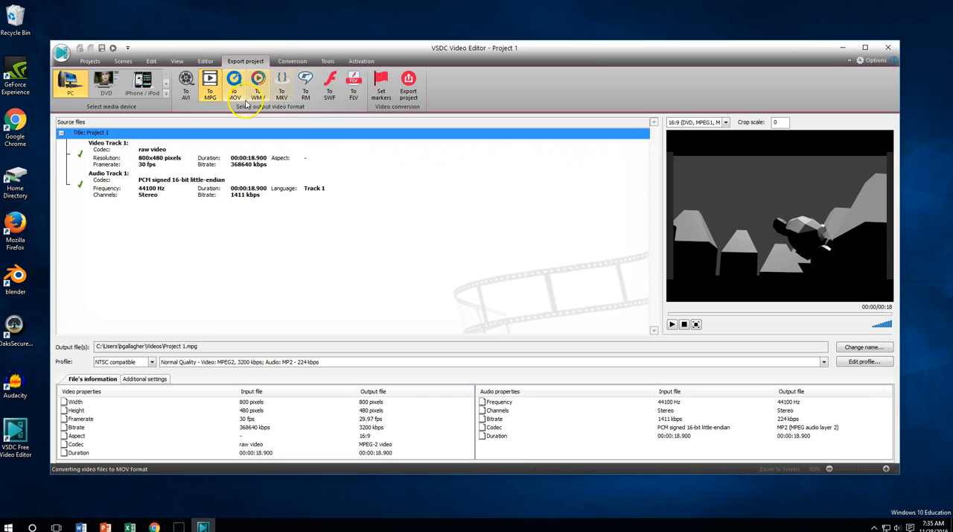
mouse_move(342, 158)
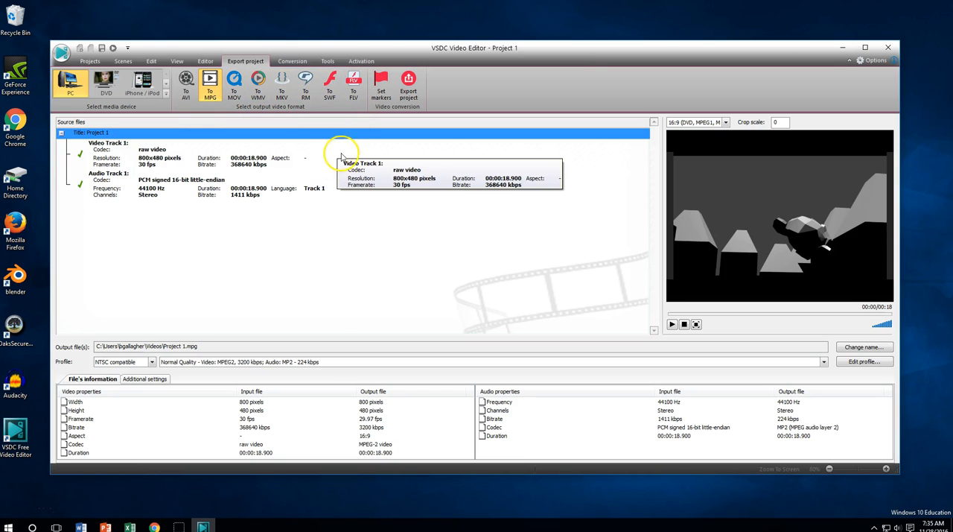
mouse_move(322, 152)
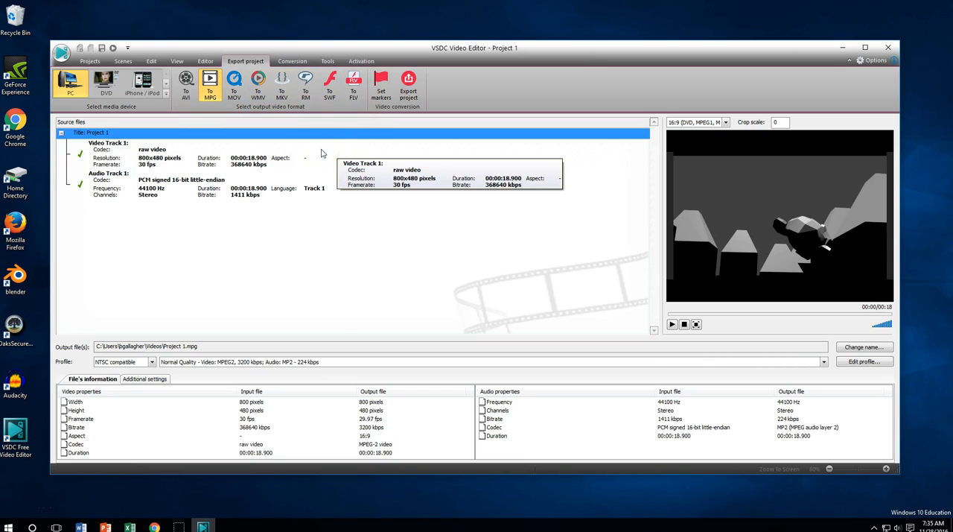
click(188, 84)
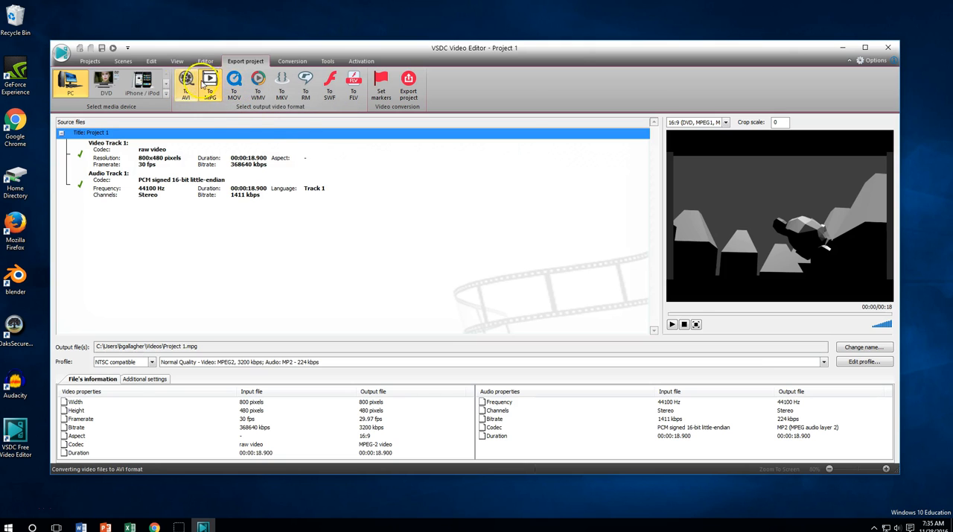
click(208, 84)
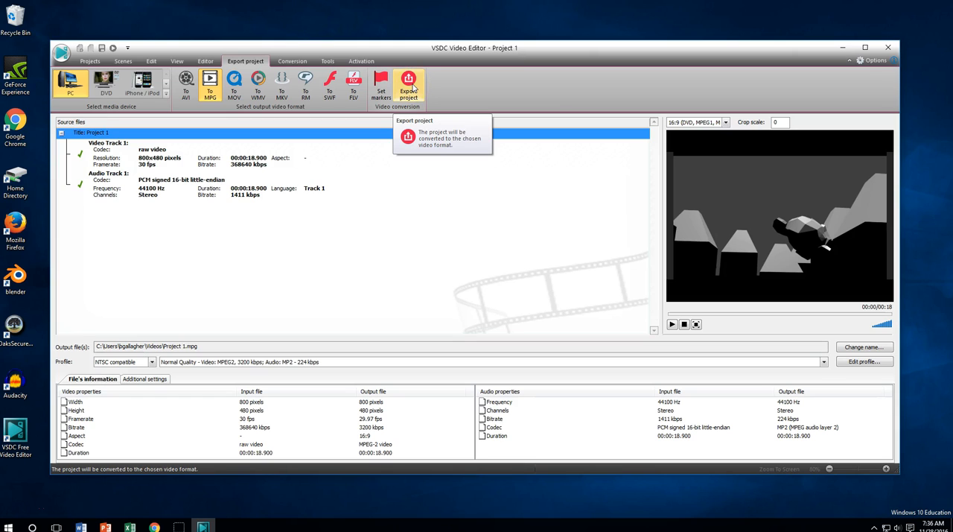
mouse_move(408, 78)
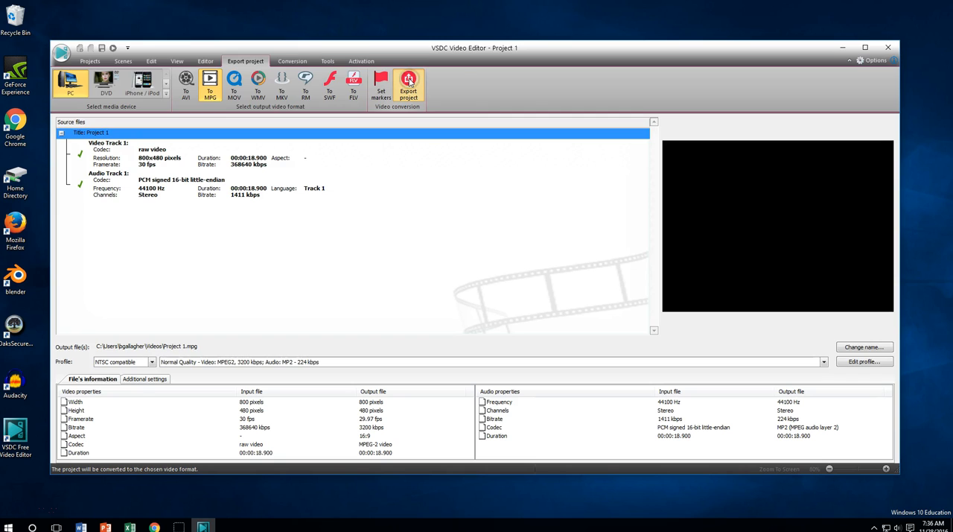
Export Project 1 to MPG, wait for conversion, and dismiss the completion notice
click(408, 83)
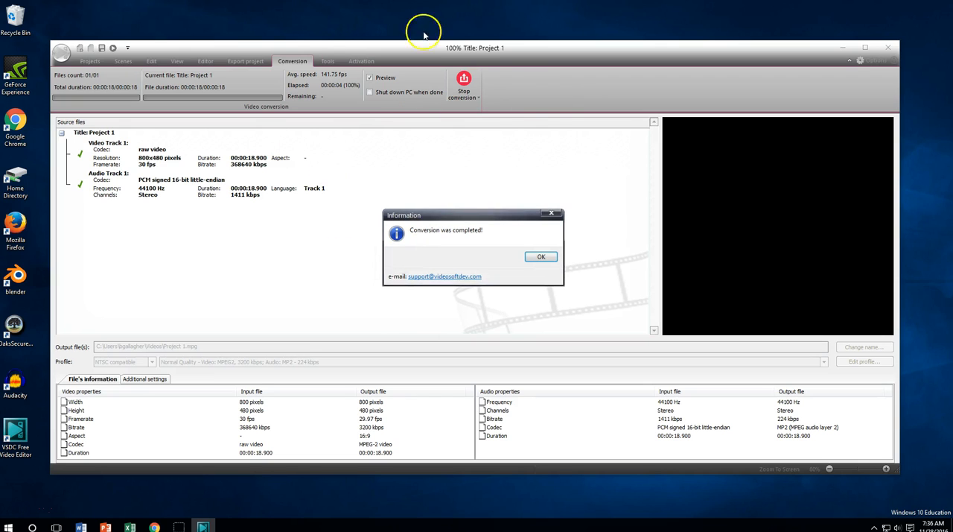
mouse_move(492, 304)
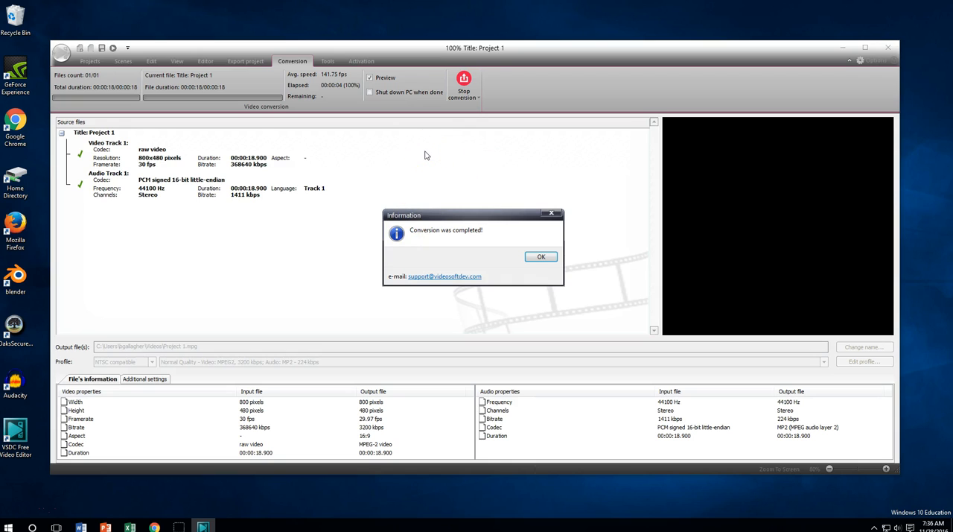
mouse_move(447, 335)
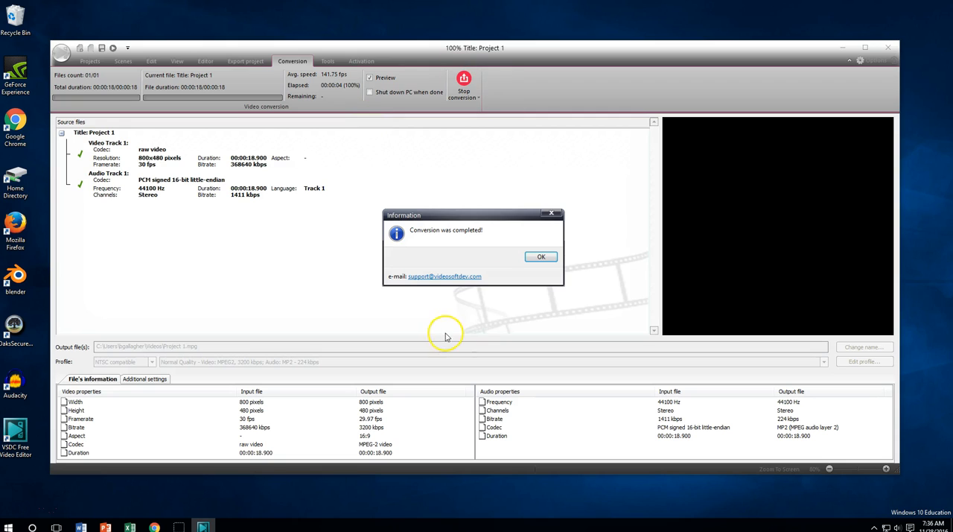
mouse_move(499, 316)
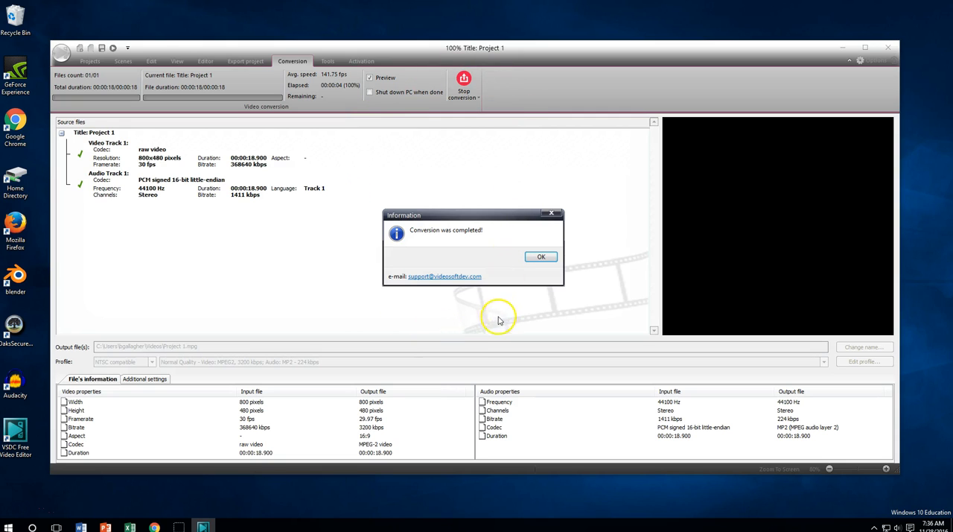
mouse_move(472, 320)
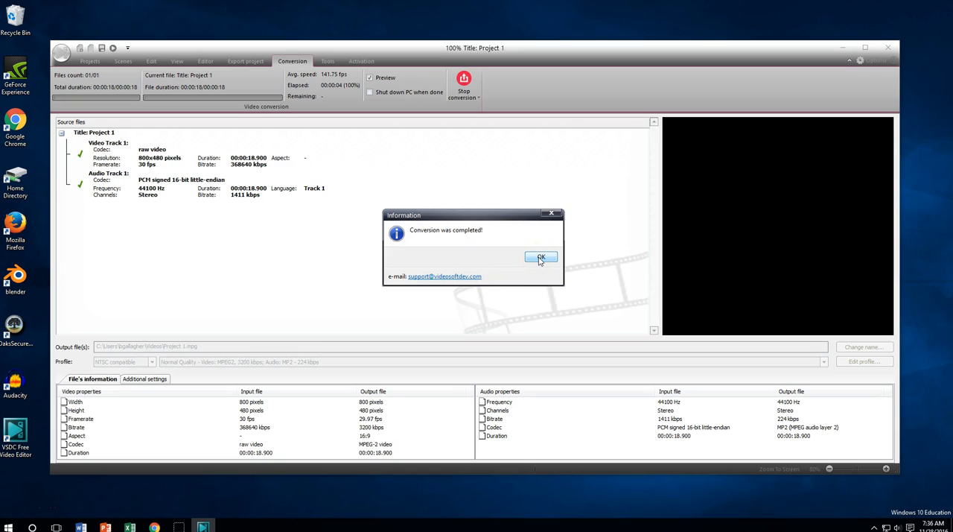
mouse_move(447, 277)
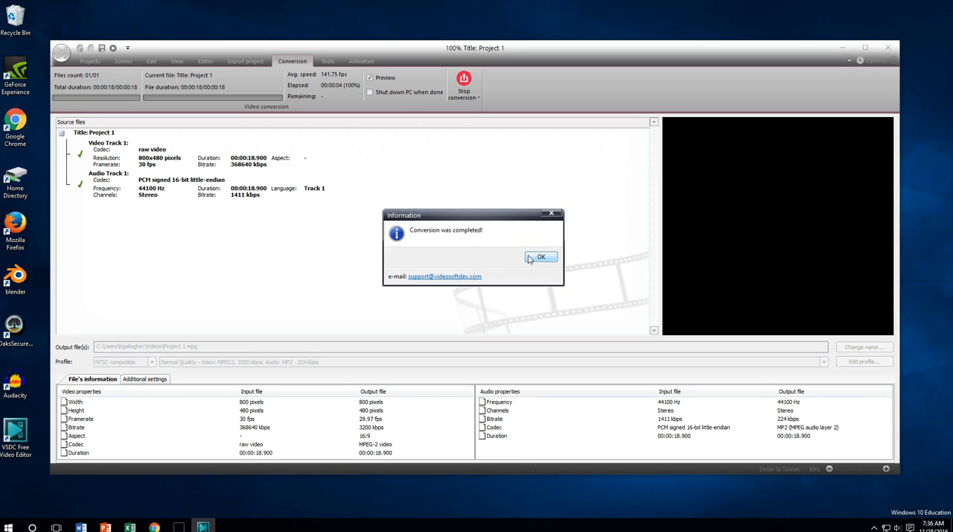
click(541, 257)
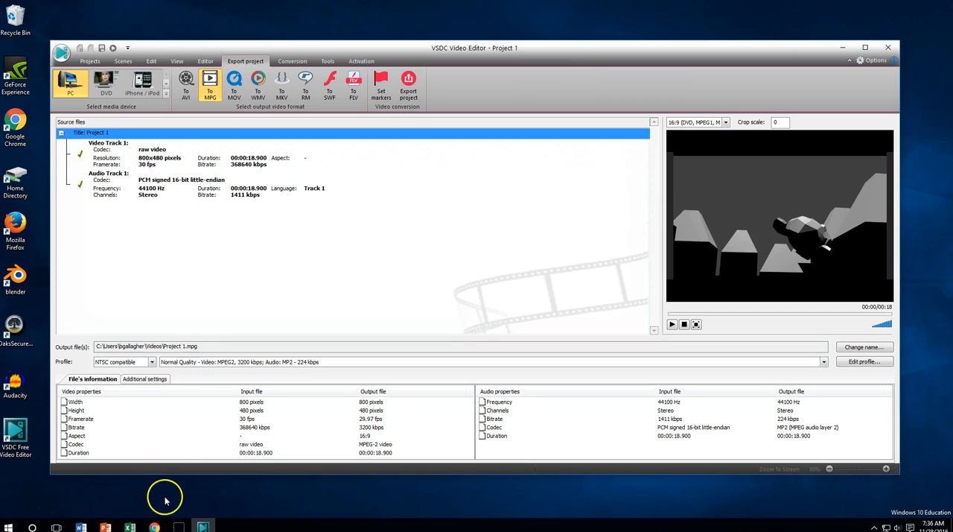
In File Explorer's Videos folder, select and open the exported Project 1 video
click(6, 525)
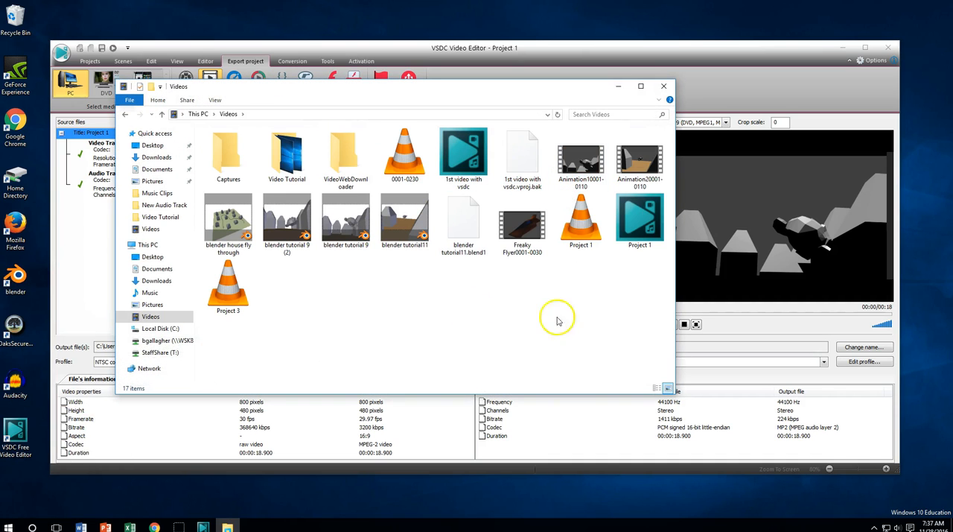
click(641, 220)
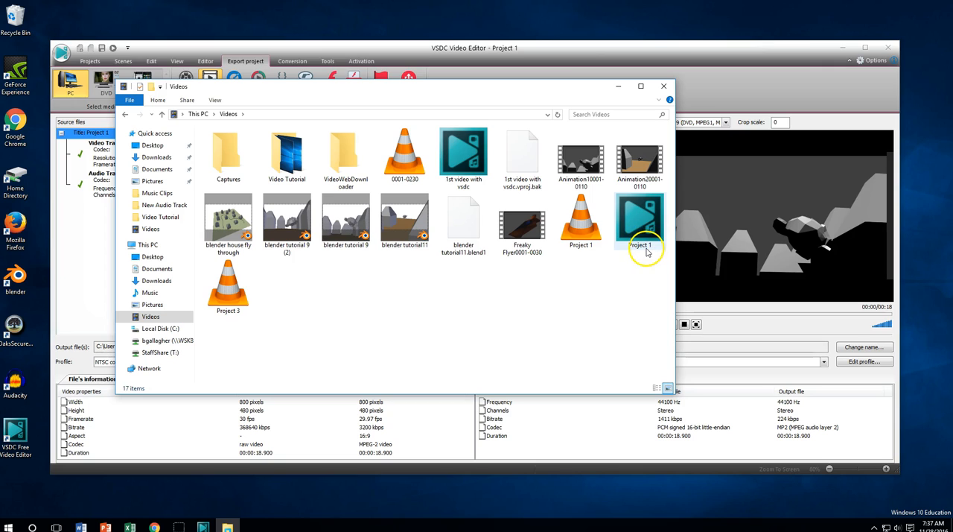
mouse_move(631, 236)
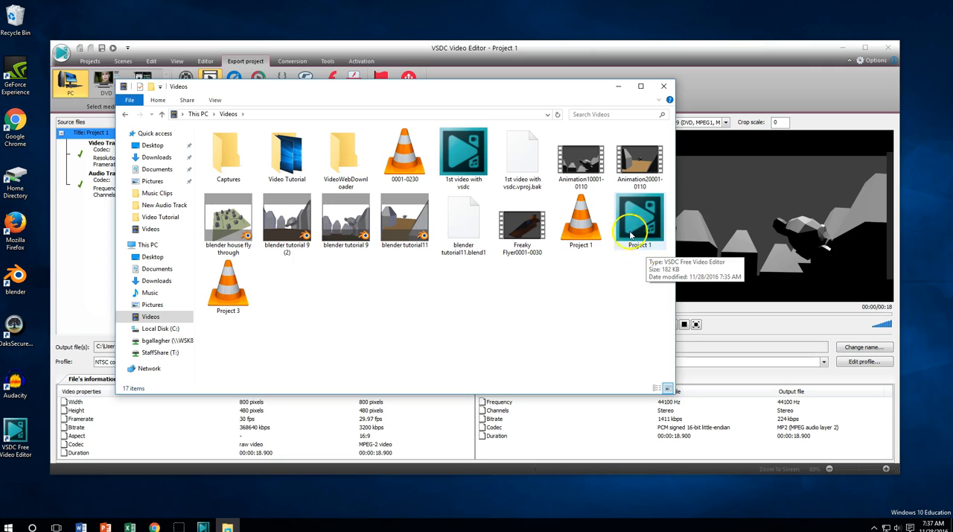
mouse_move(581, 220)
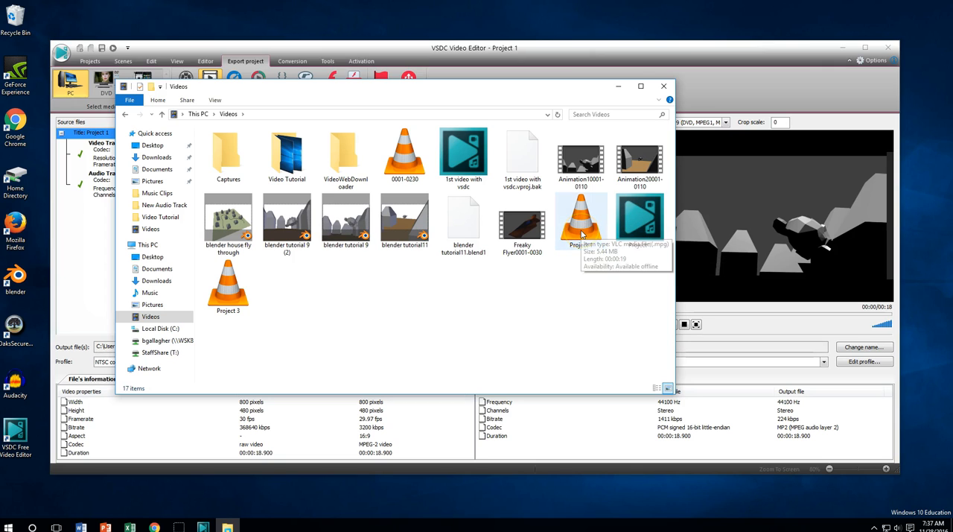
click(581, 218)
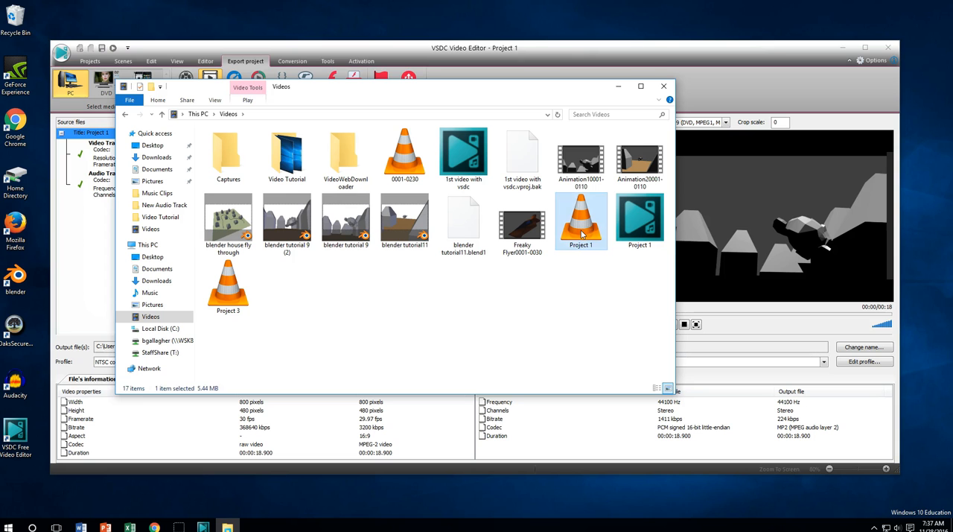
double_click(581, 216)
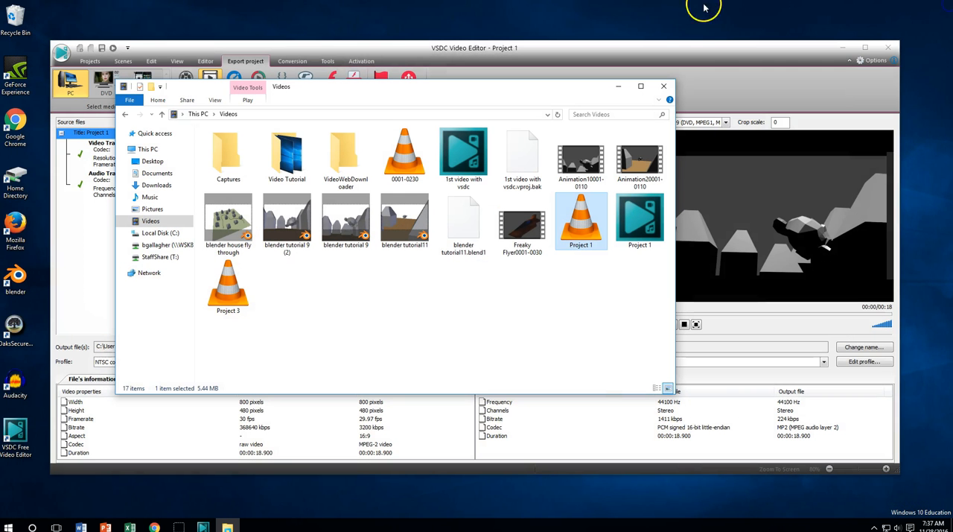
mouse_move(581, 220)
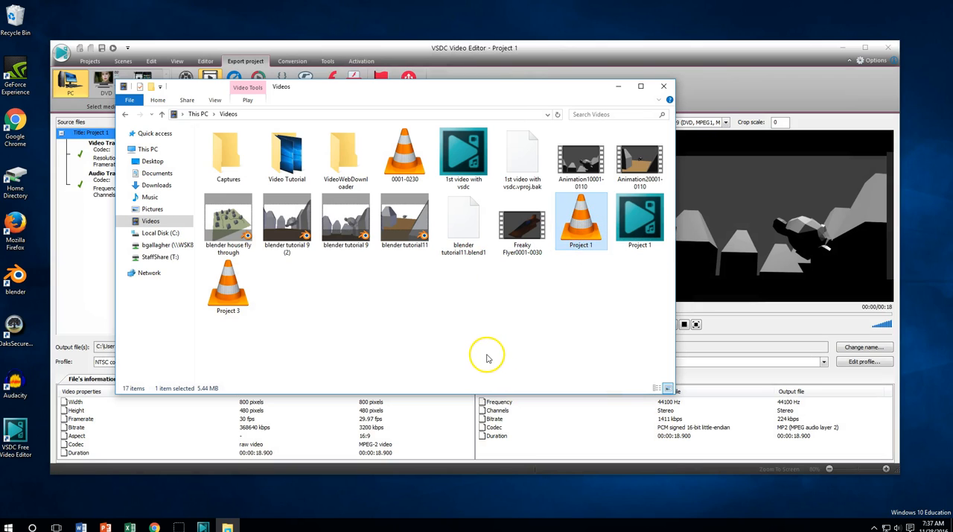
mouse_move(488, 356)
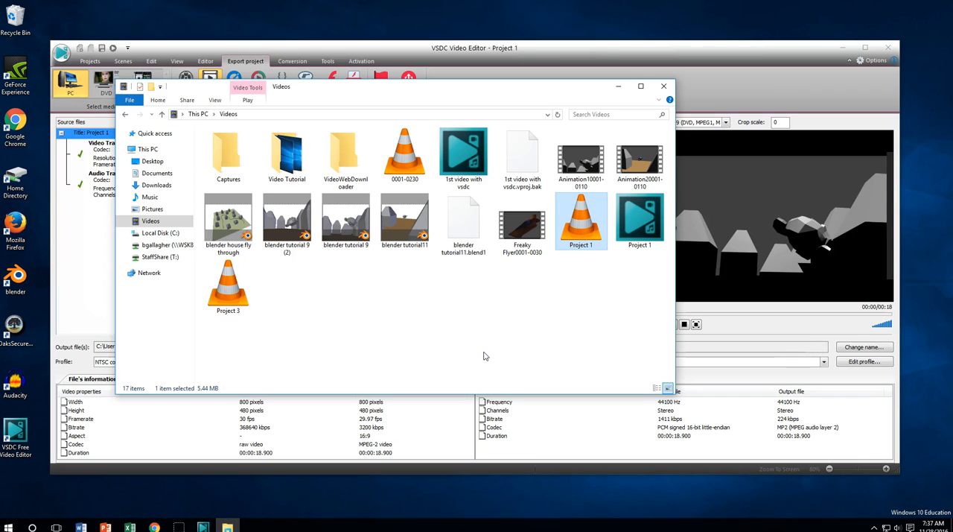
mouse_move(665, 86)
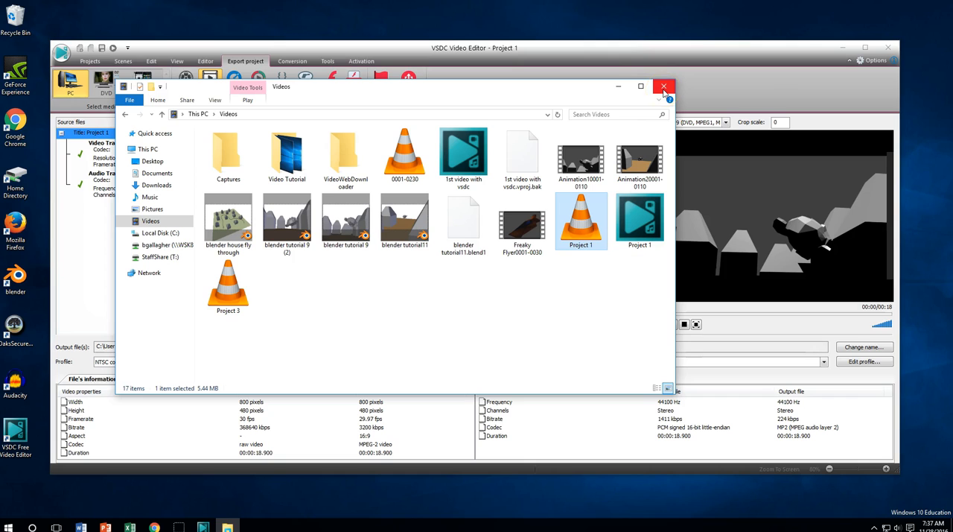
mouse_move(662, 86)
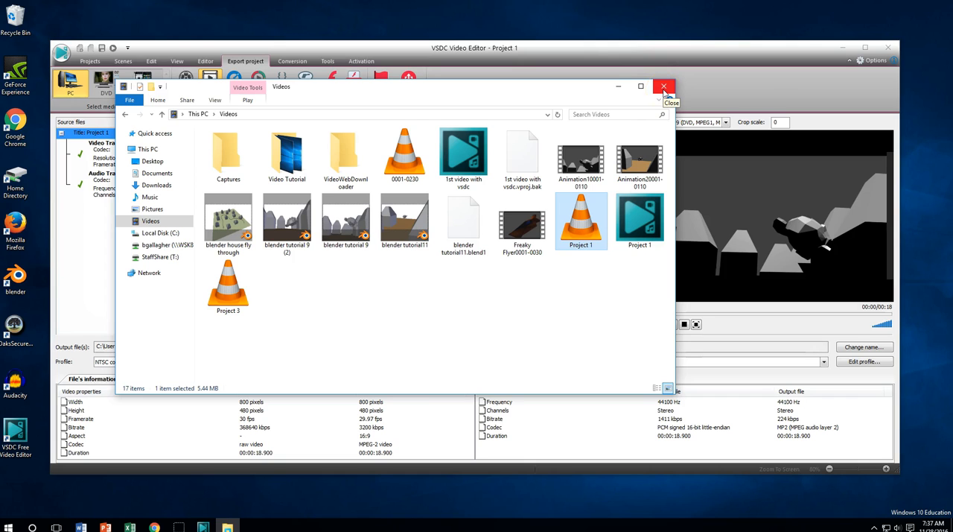